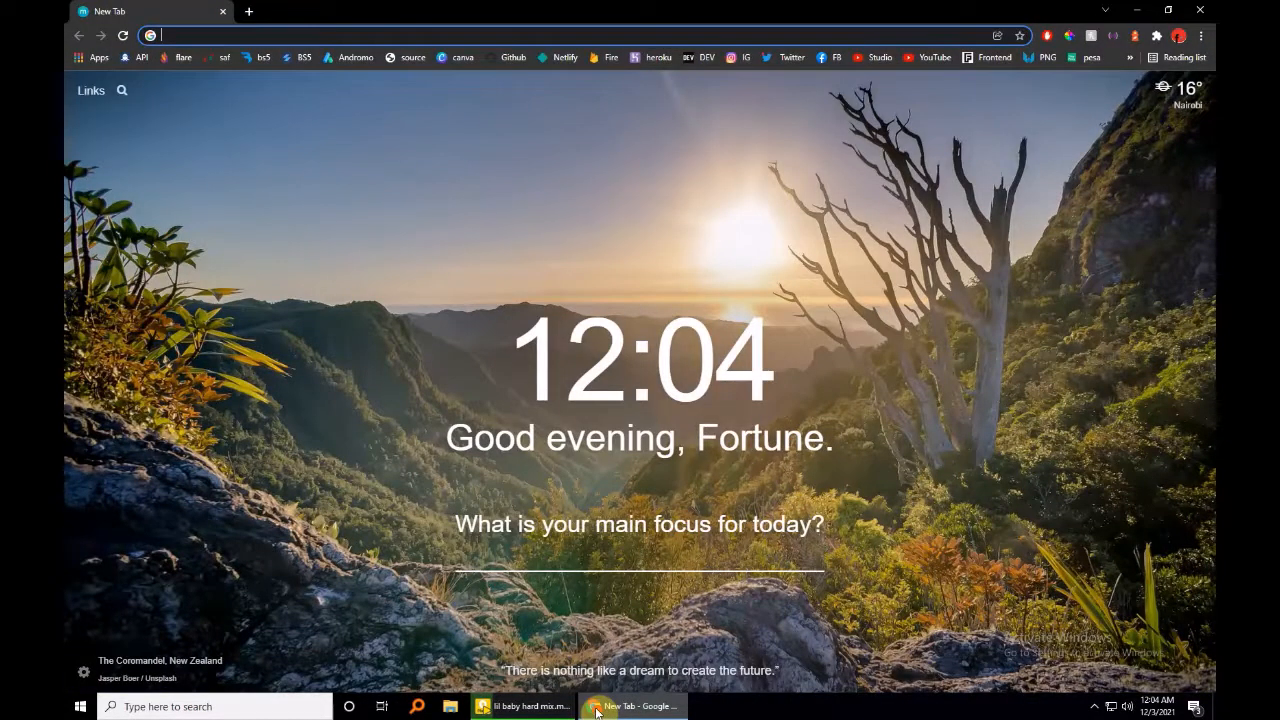
# Step: Load pwabuilder.com from Chrome's address bar
pyautogui.click(400, 35)
pyautogui.write('https://www.pwabuilder.com')
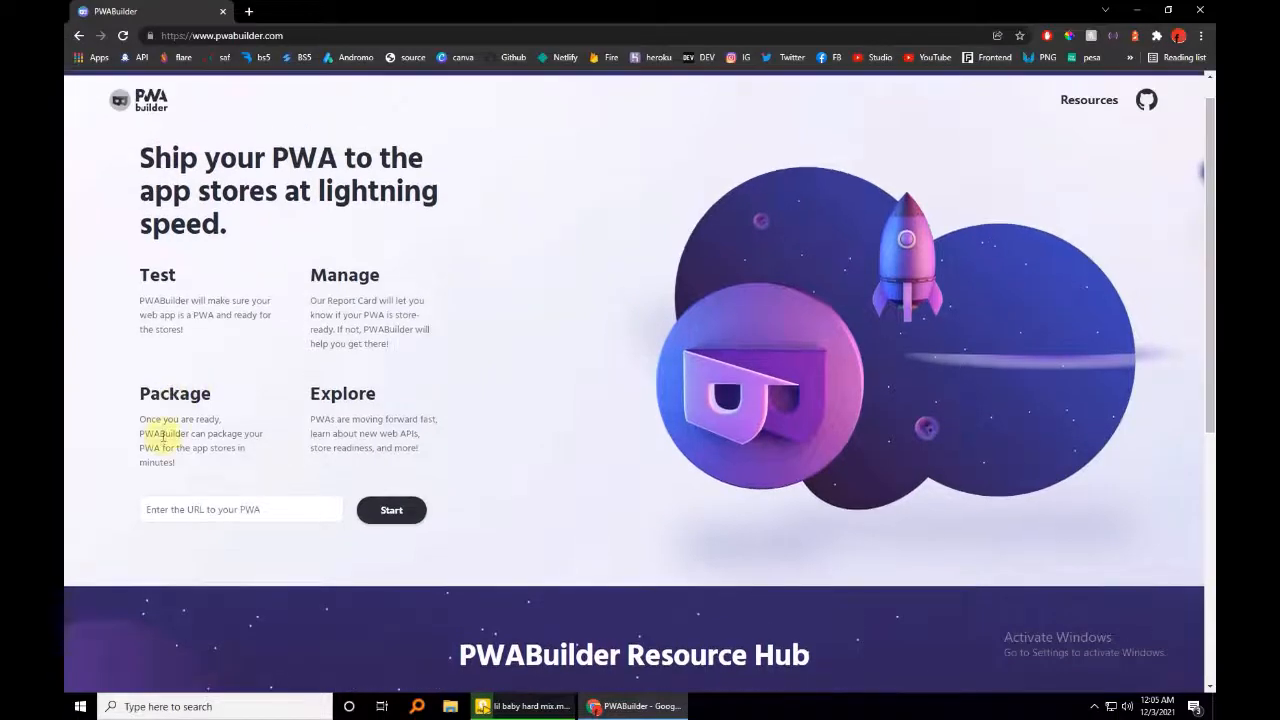
pyautogui.click(240, 509)
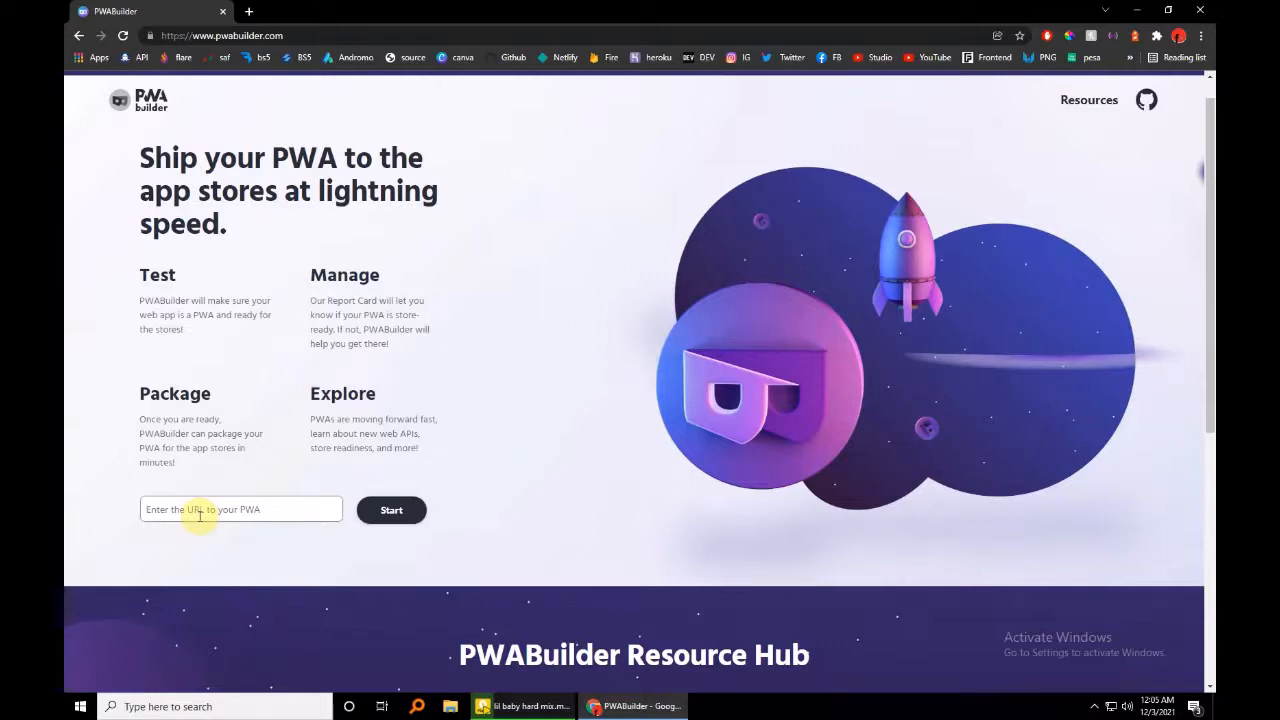
pyautogui.click(248, 11)
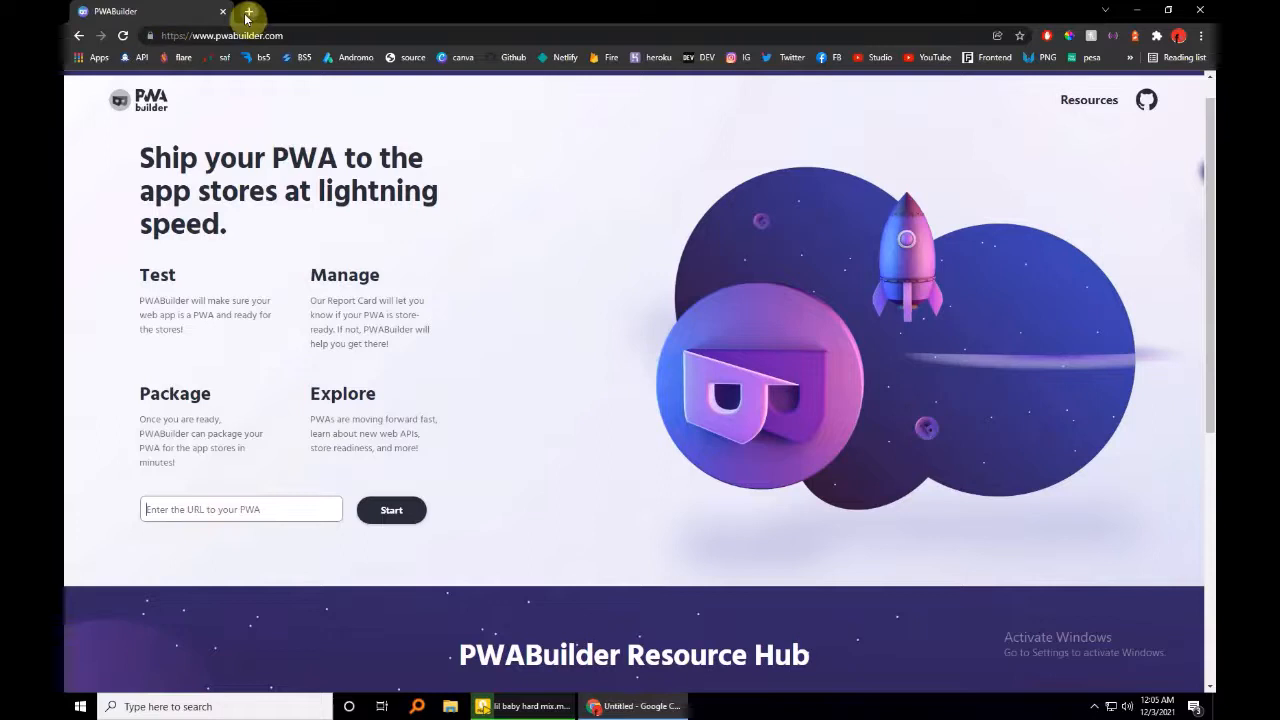
pyautogui.click(248, 11)
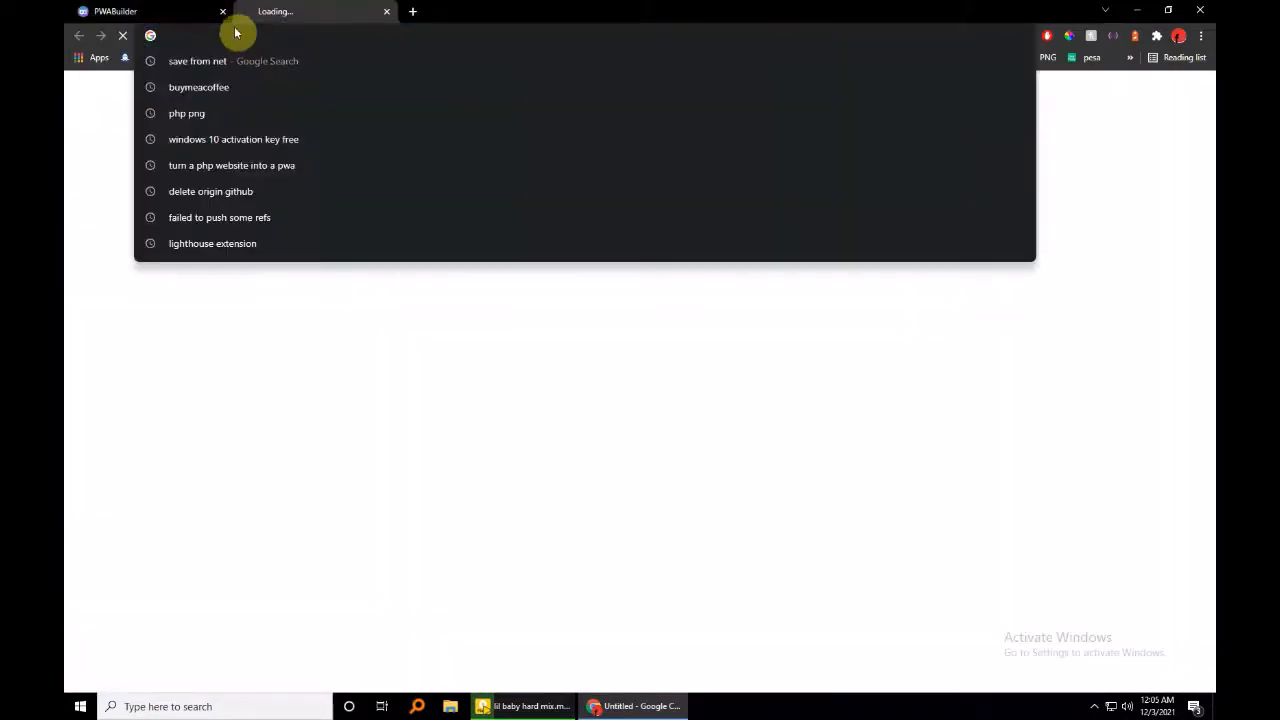
pyautogui.write('COMRAD')
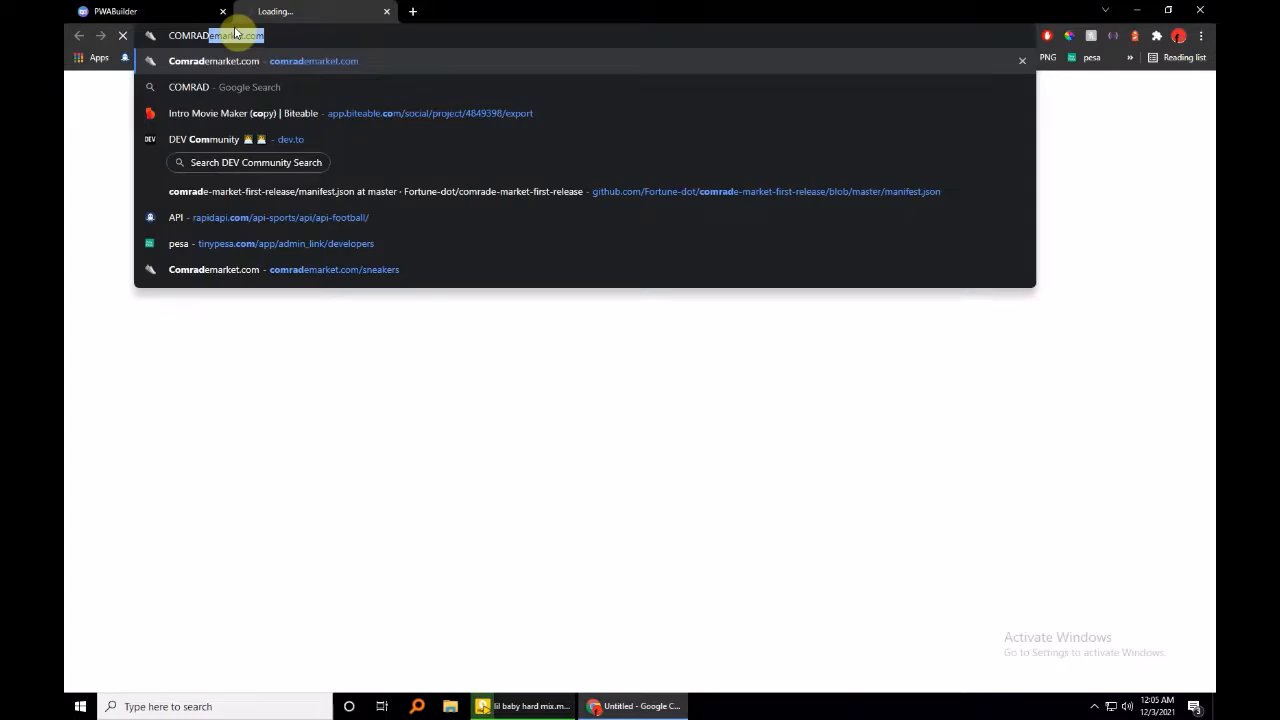
pyautogui.click(115, 11)
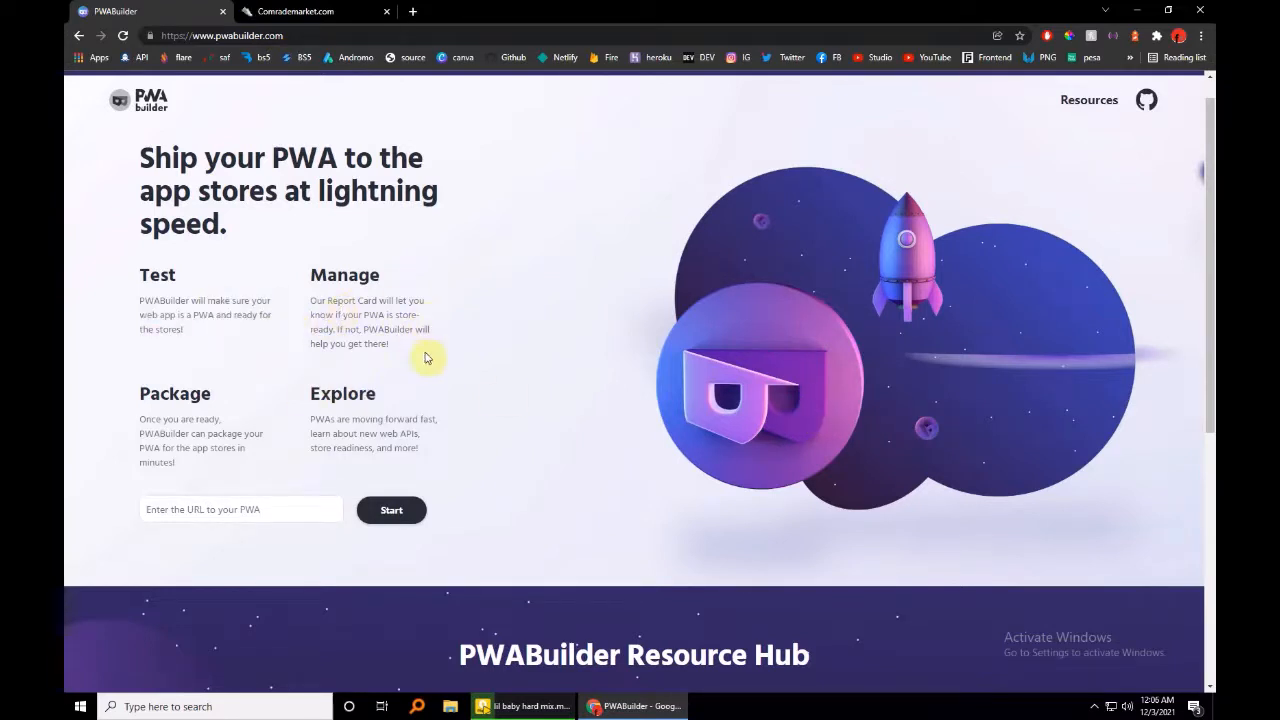
pyautogui.moveTo(451, 442)
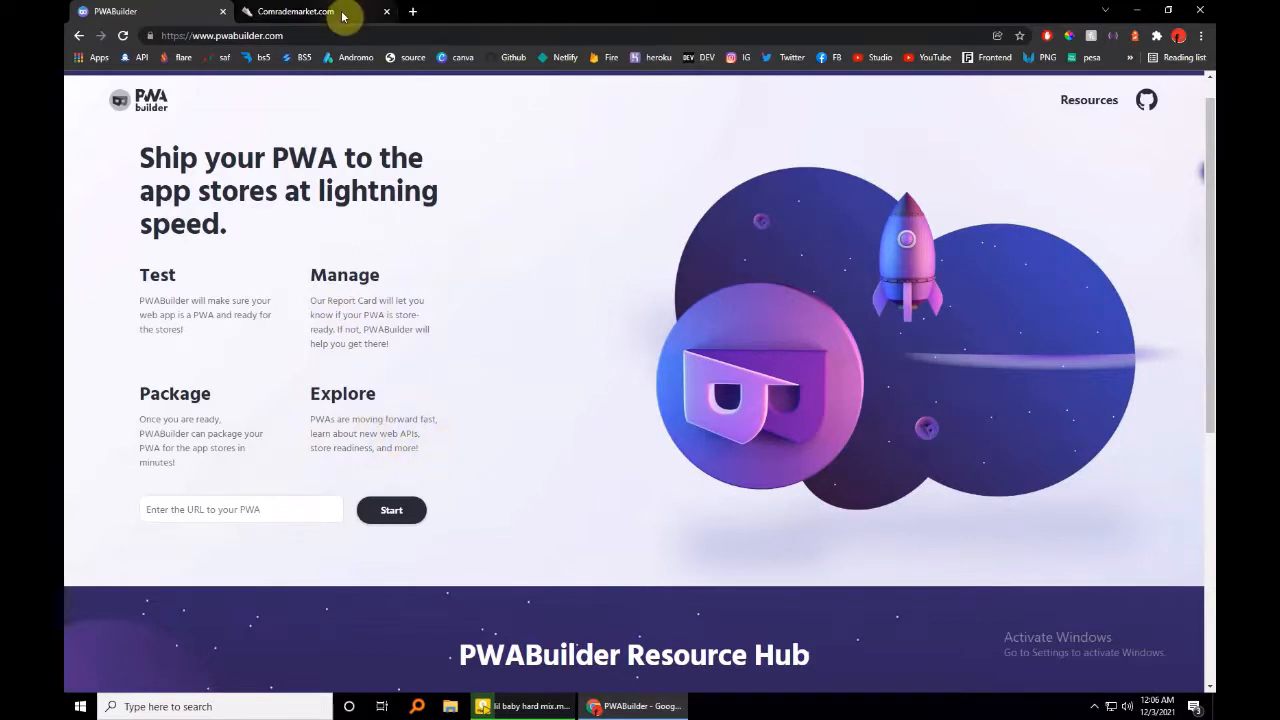
pyautogui.click(290, 11)
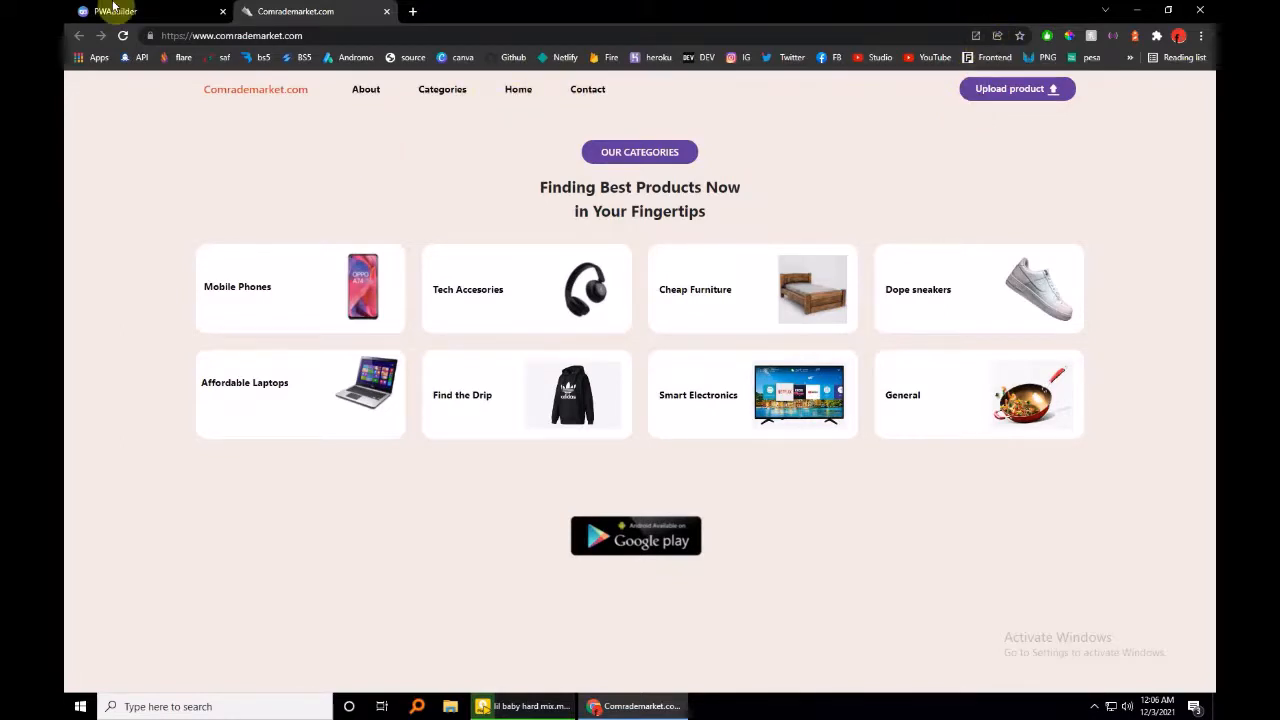
pyautogui.click(115, 11)
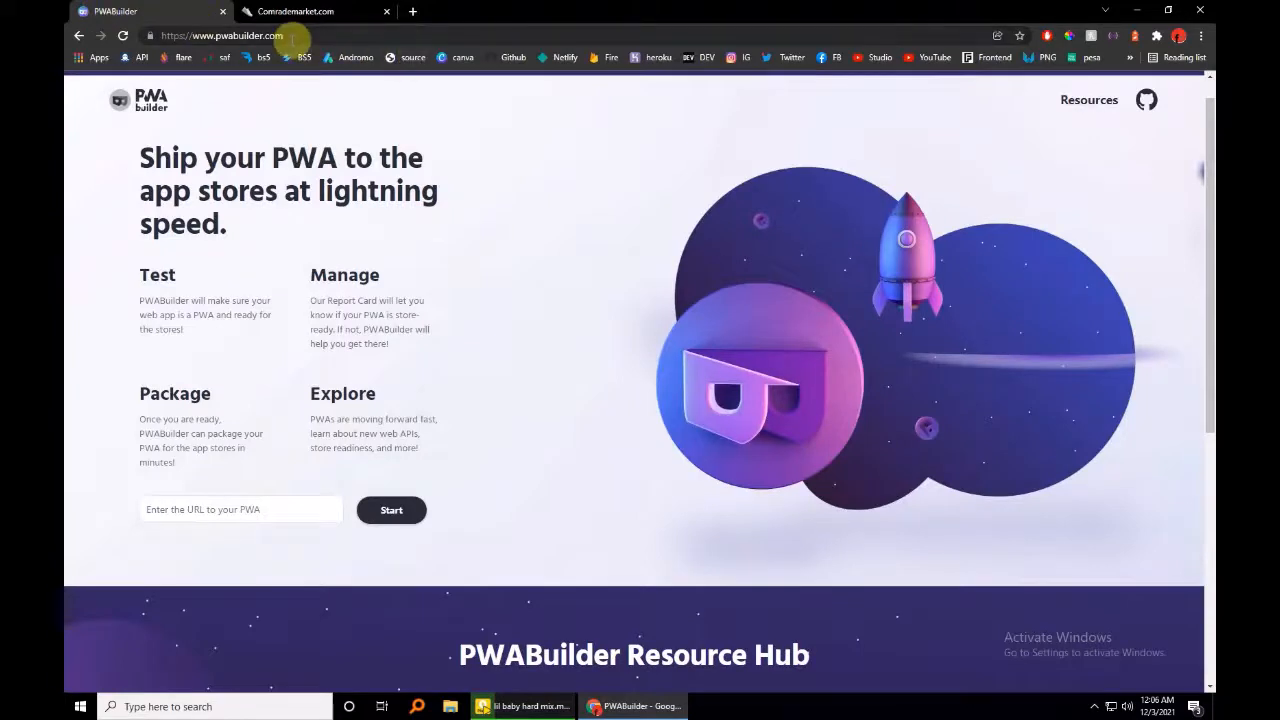
pyautogui.rightClick(250, 35)
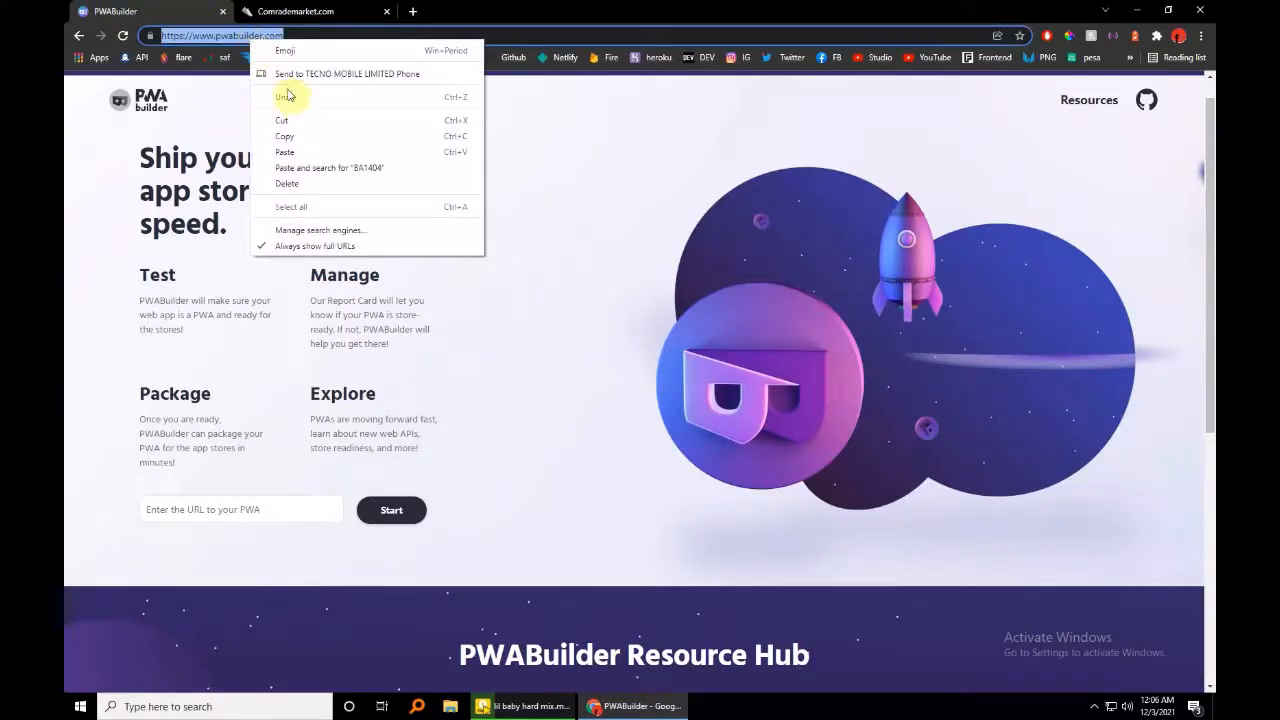
pyautogui.click(315, 11)
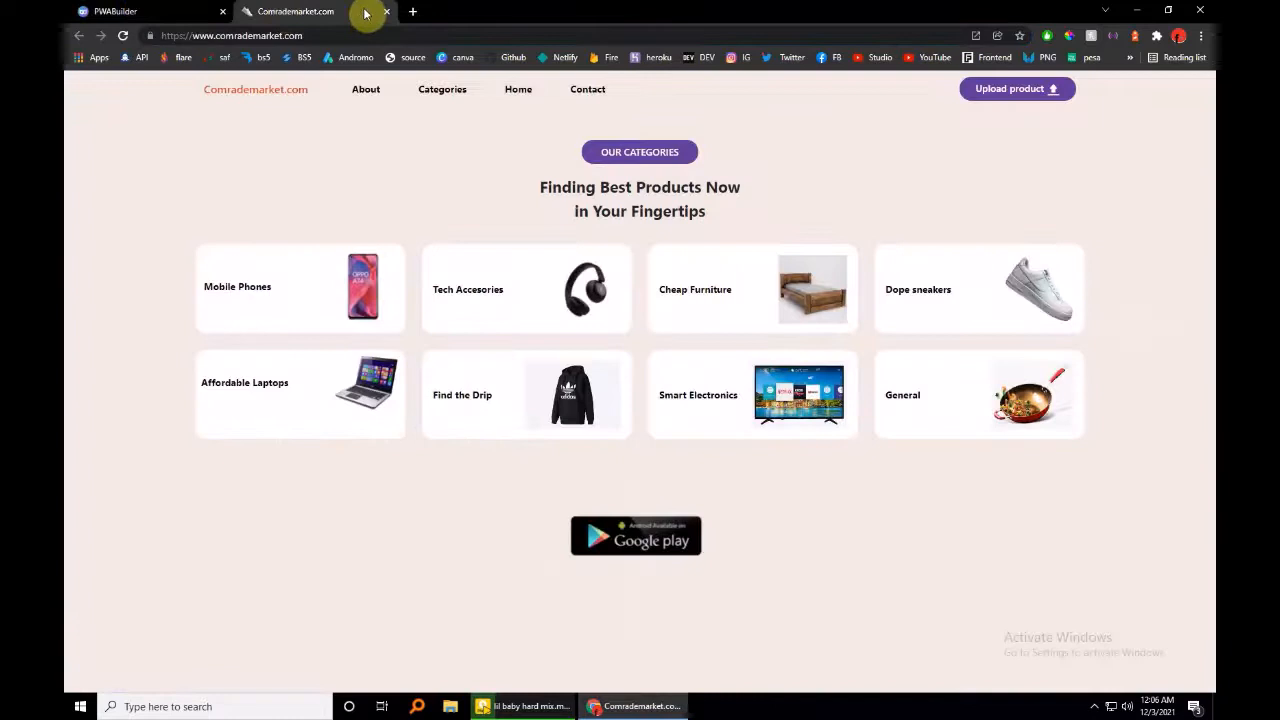
pyautogui.click(385, 11)
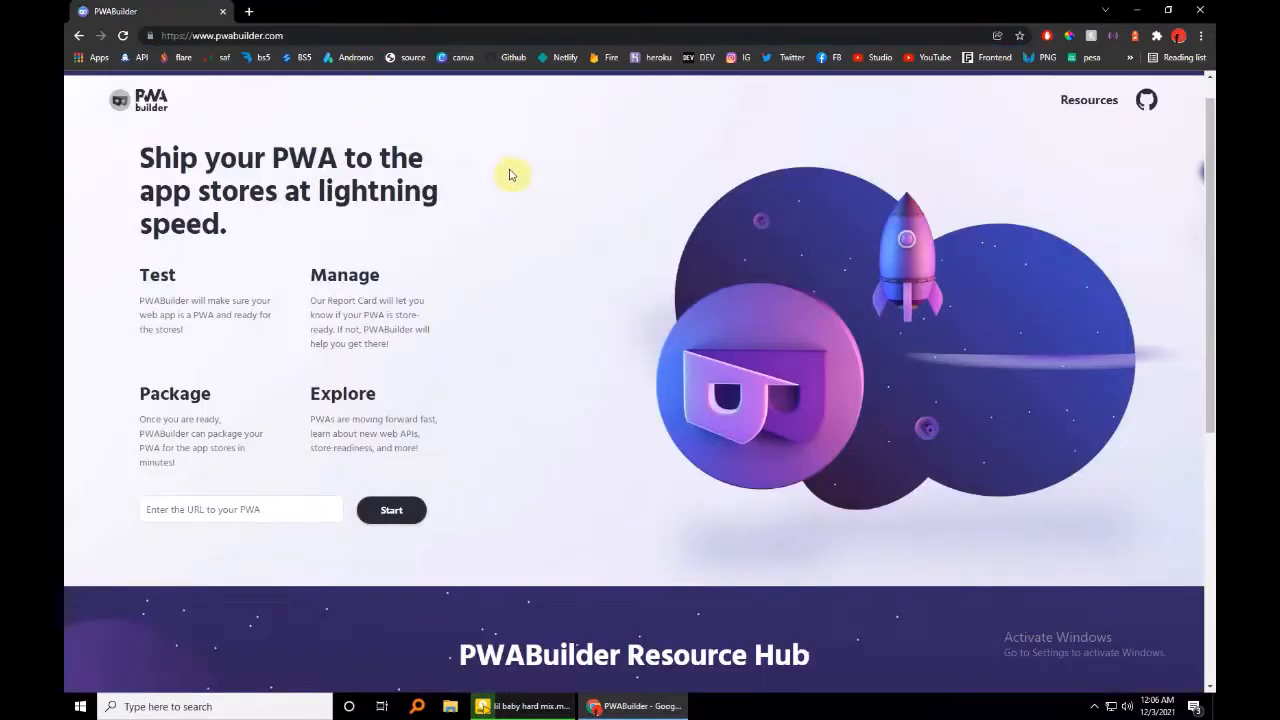
pyautogui.click(240, 509)
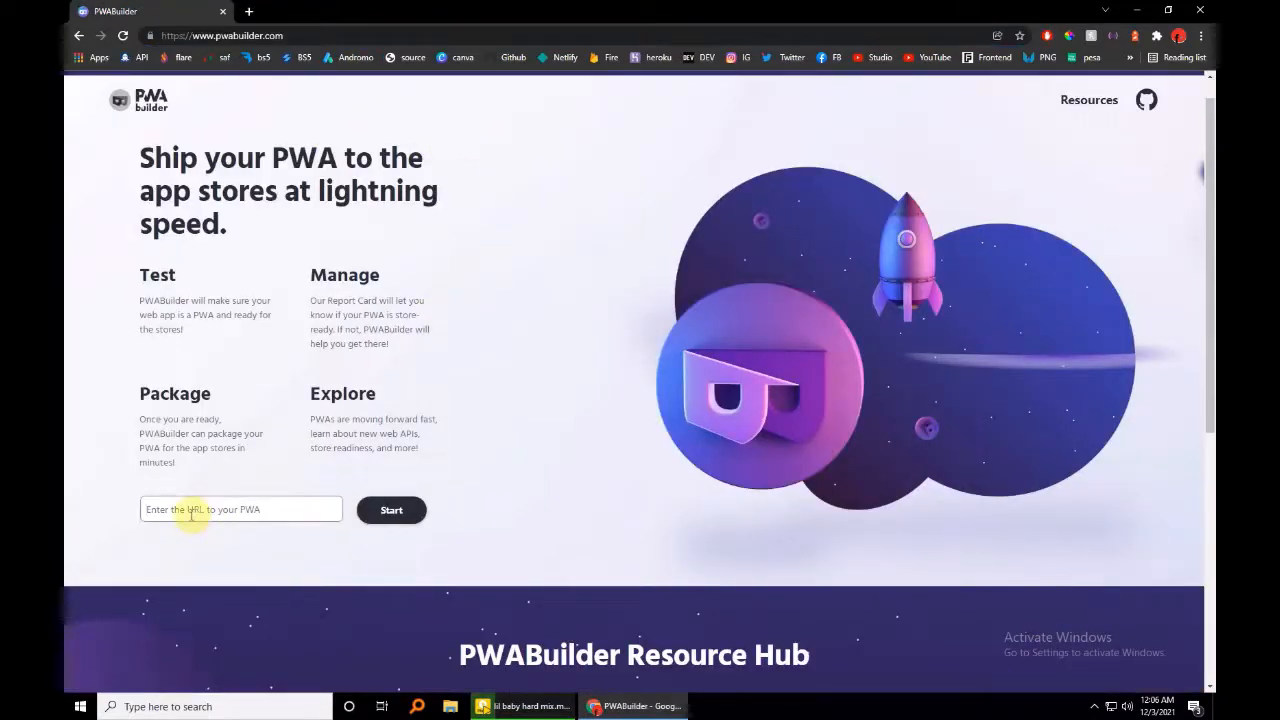
pyautogui.write('https://www.comrademarket.com/')
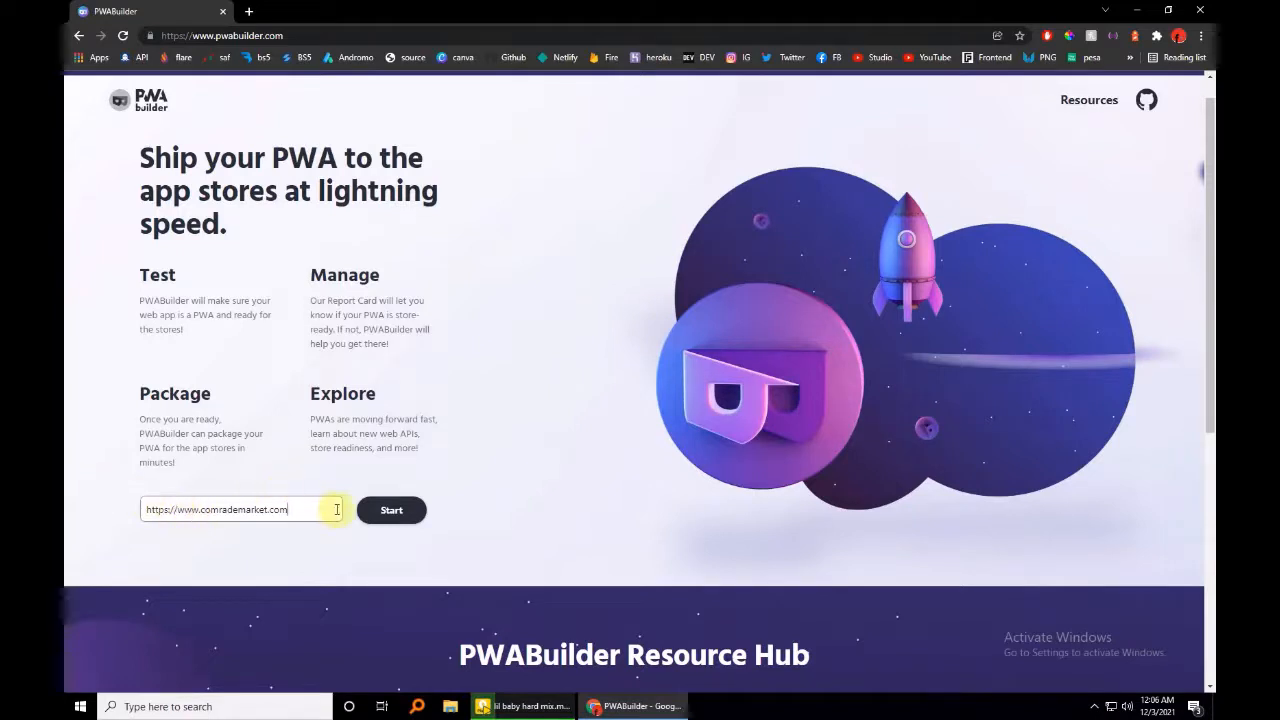
pyautogui.click(391, 510)
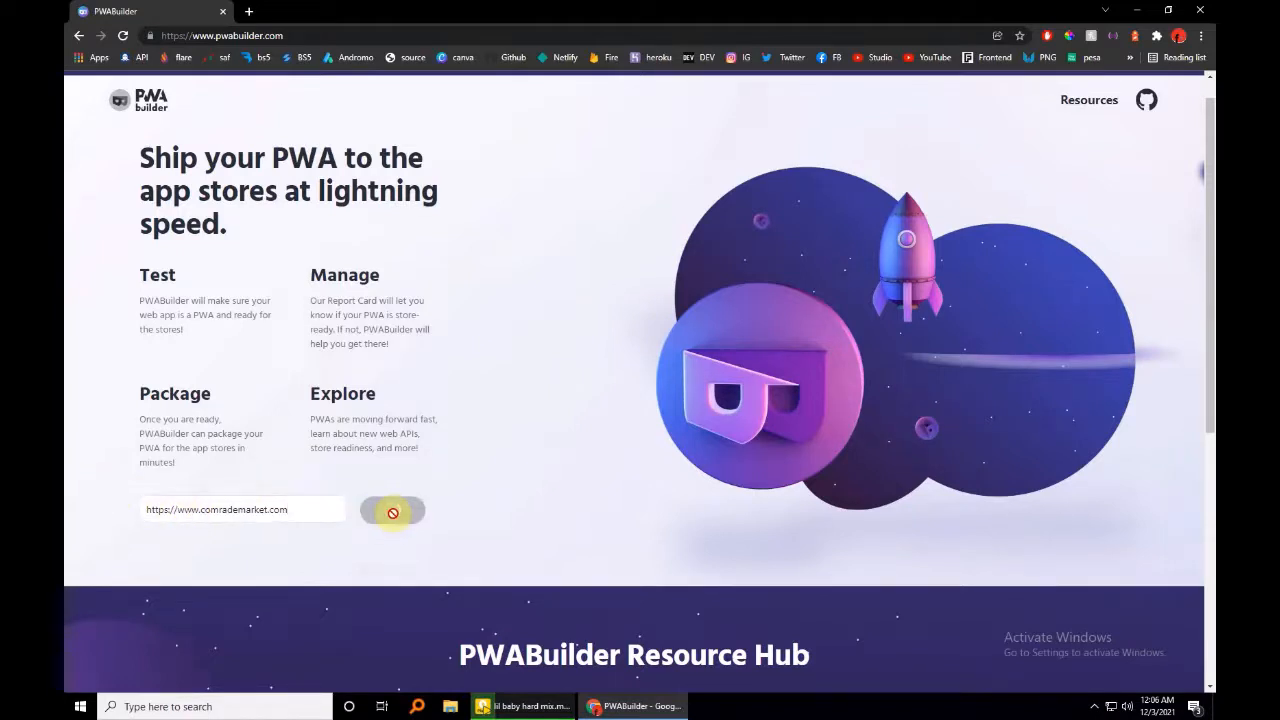
pyautogui.click(392, 510)
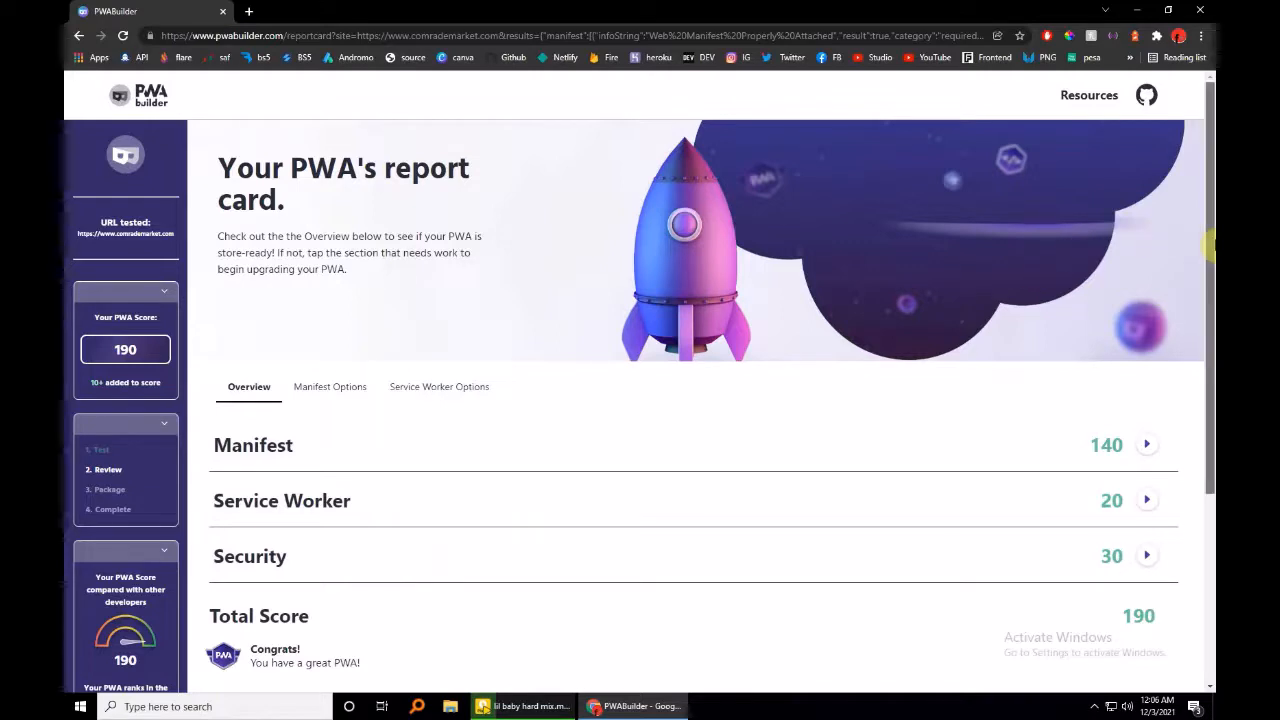
# Step: Advance from the report card to publishing and open Android's Store Package options
pyautogui.scroll(-3)
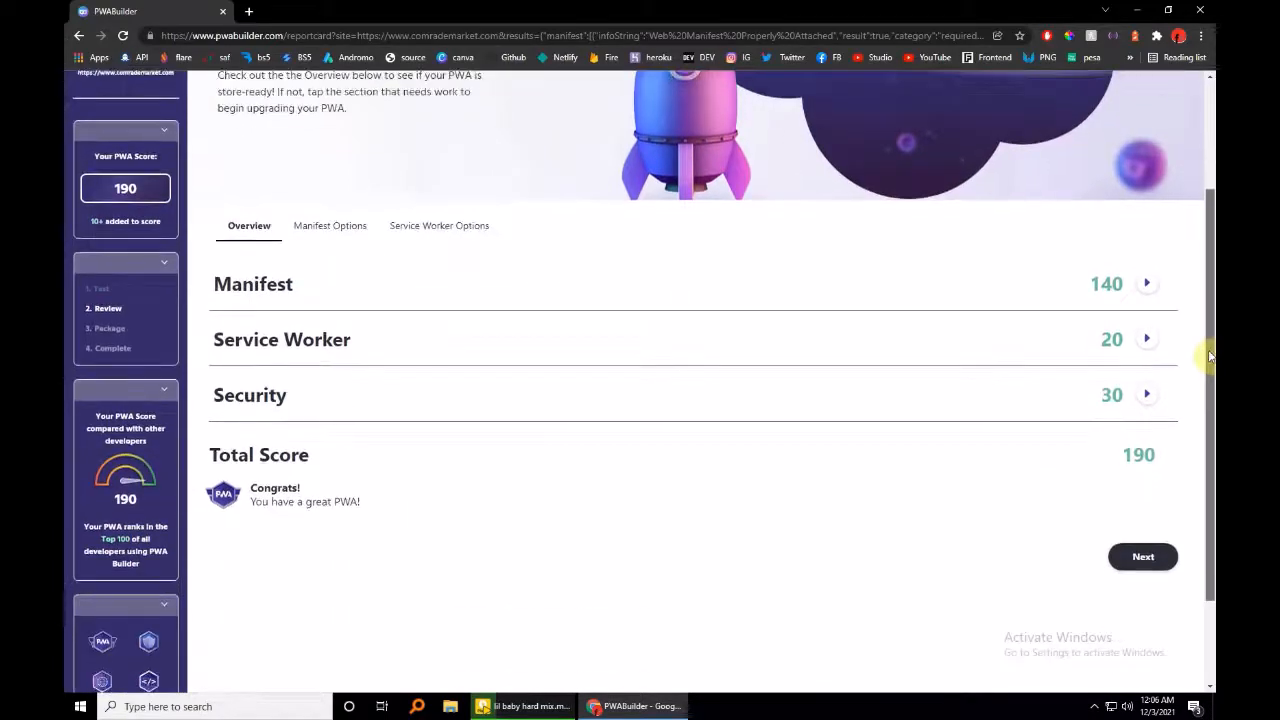
pyautogui.scroll(-3)
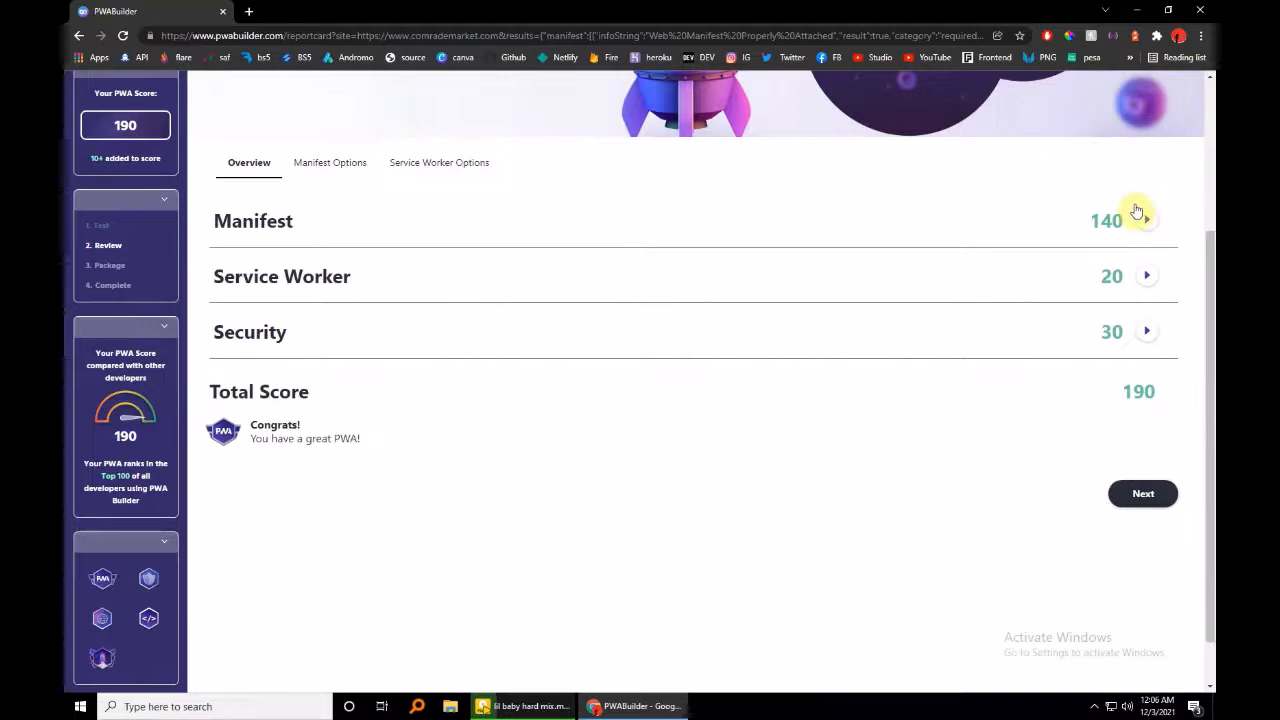
pyautogui.moveTo(1155, 366)
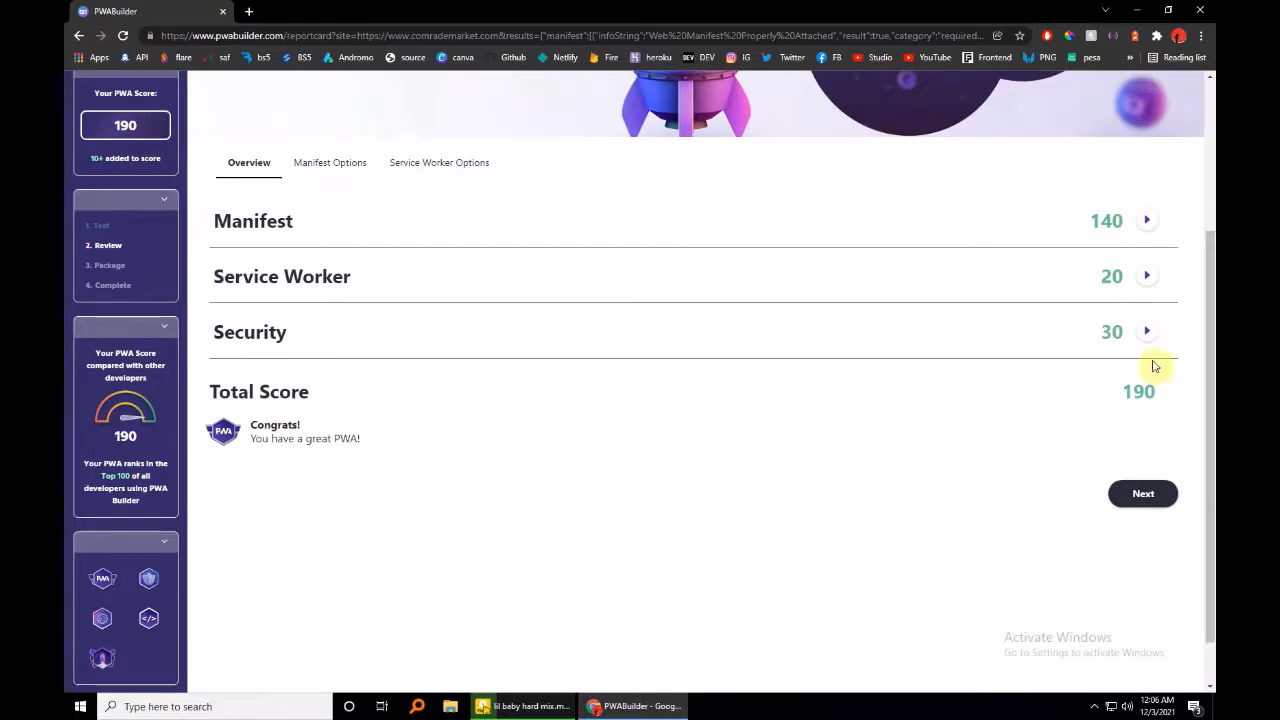
pyautogui.moveTo(305, 462)
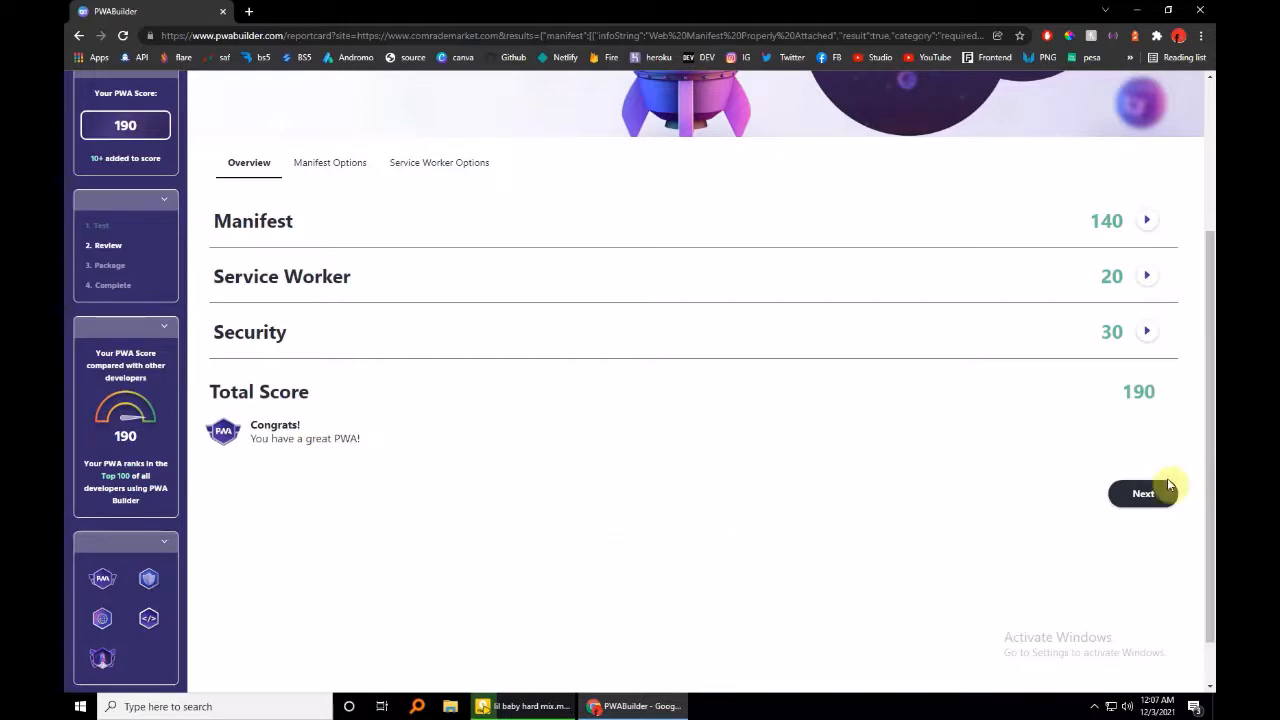
pyautogui.click(1142, 493)
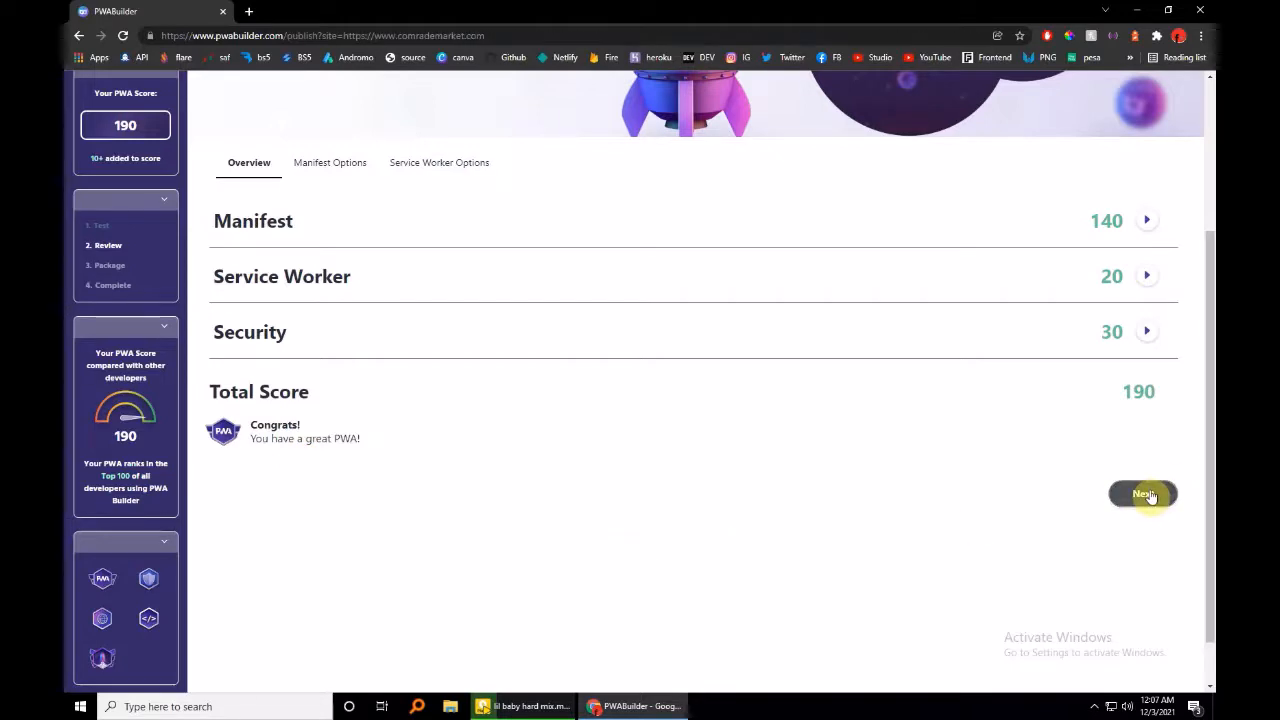
pyautogui.click(1143, 494)
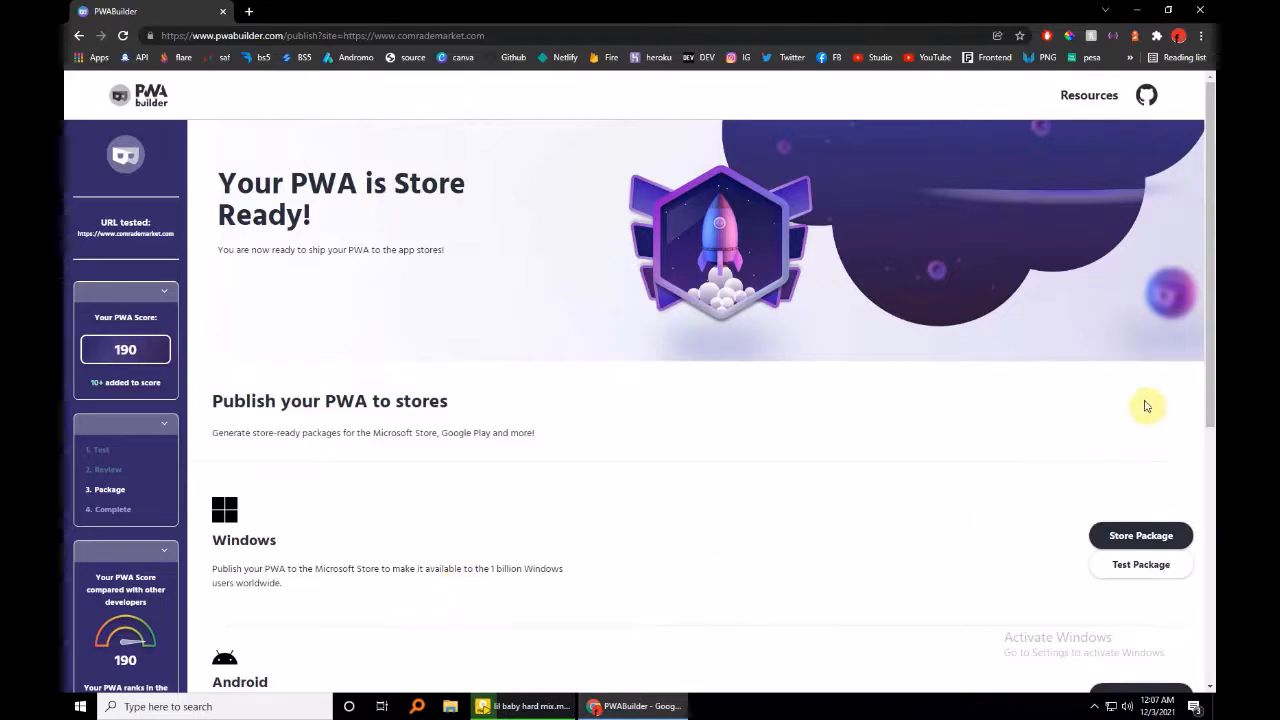
pyautogui.scroll(-3)
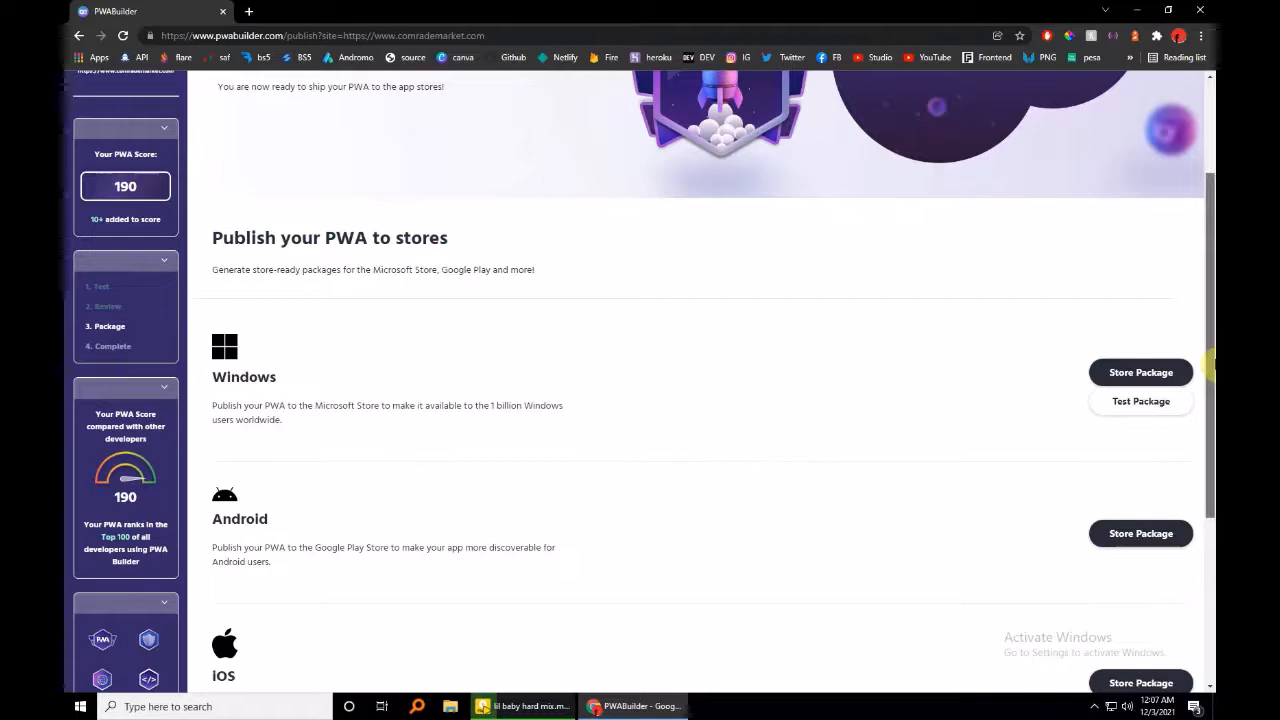
pyautogui.scroll(-3)
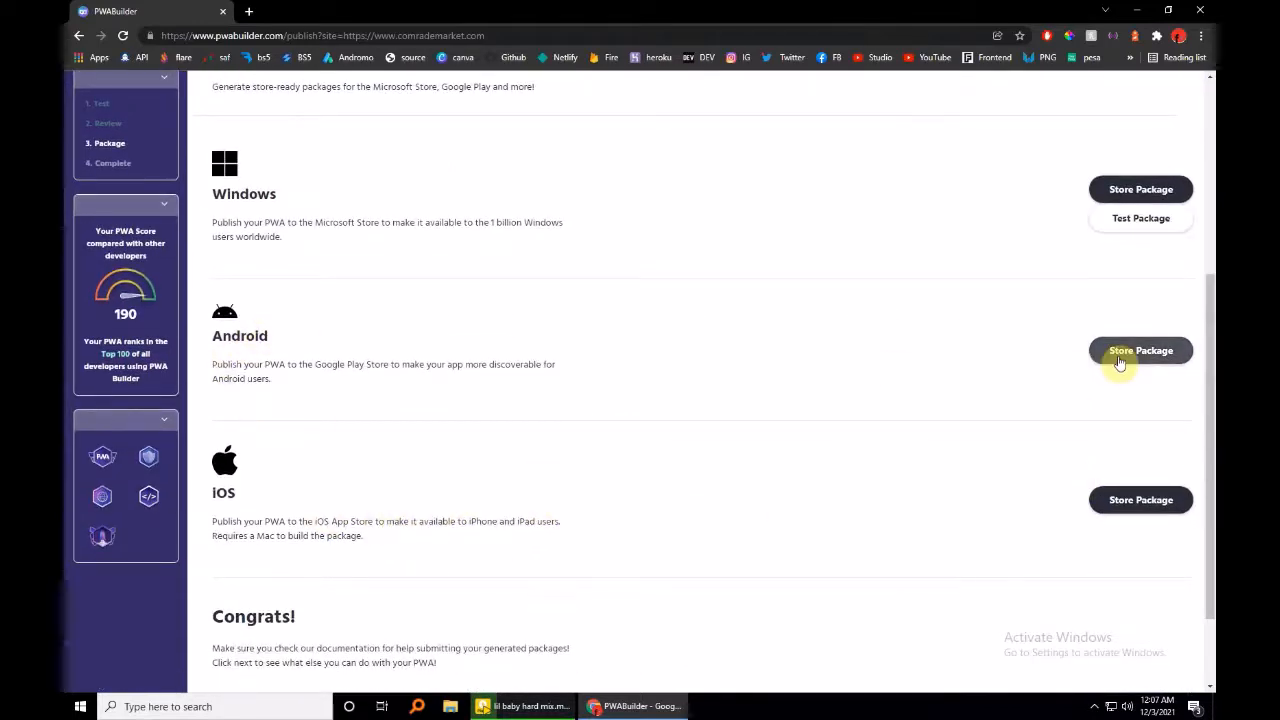
pyautogui.click(1140, 351)
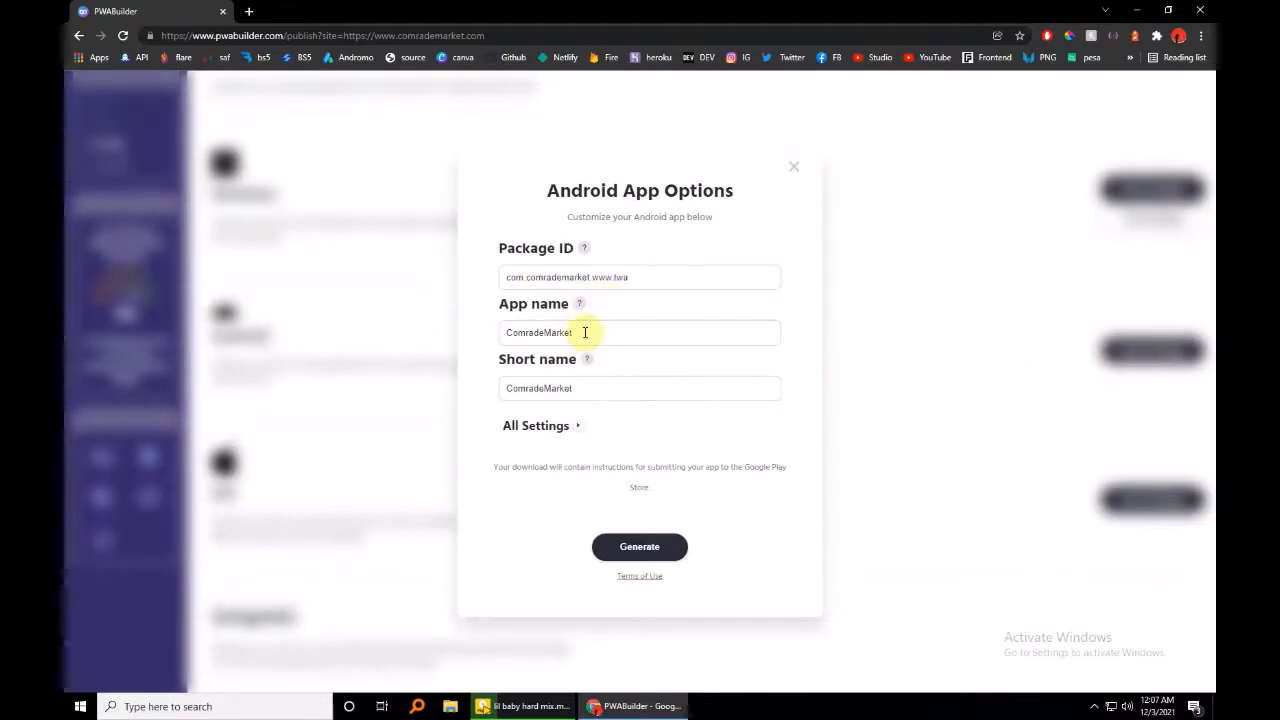
# Step: Expand All Settings and scroll through the Android package options
pyautogui.click(639, 388)
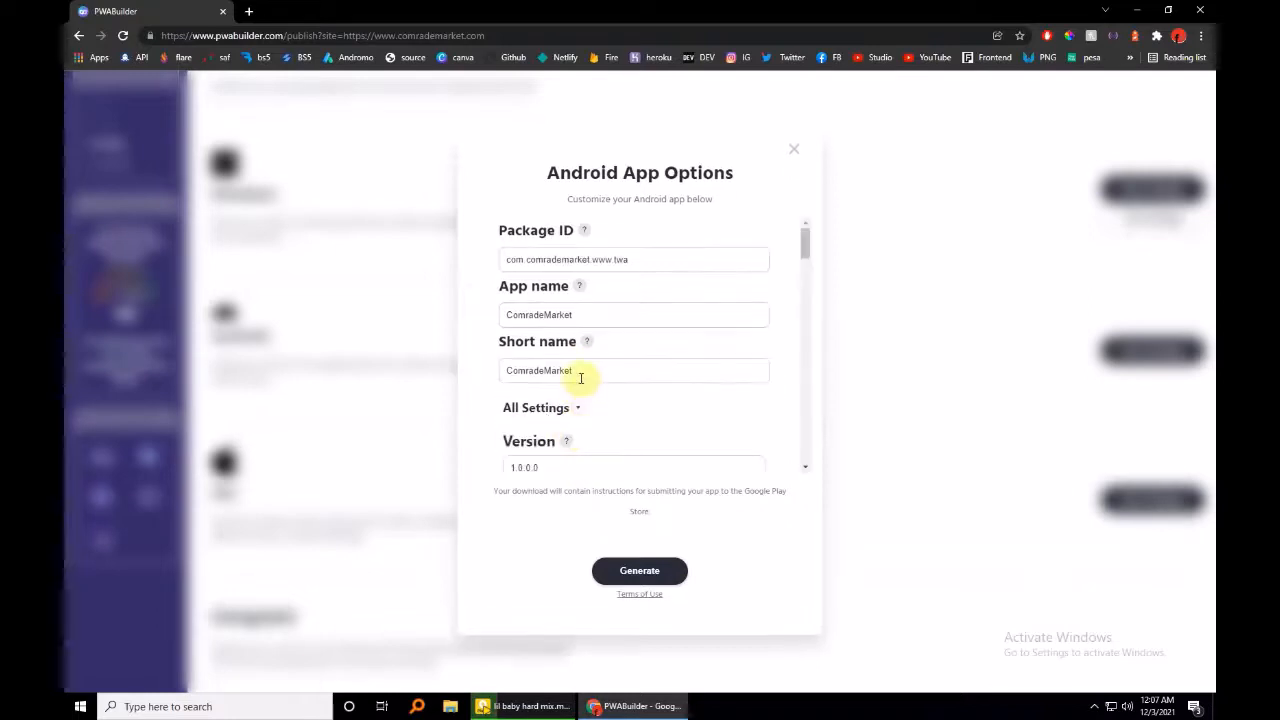
pyautogui.scroll(-3)
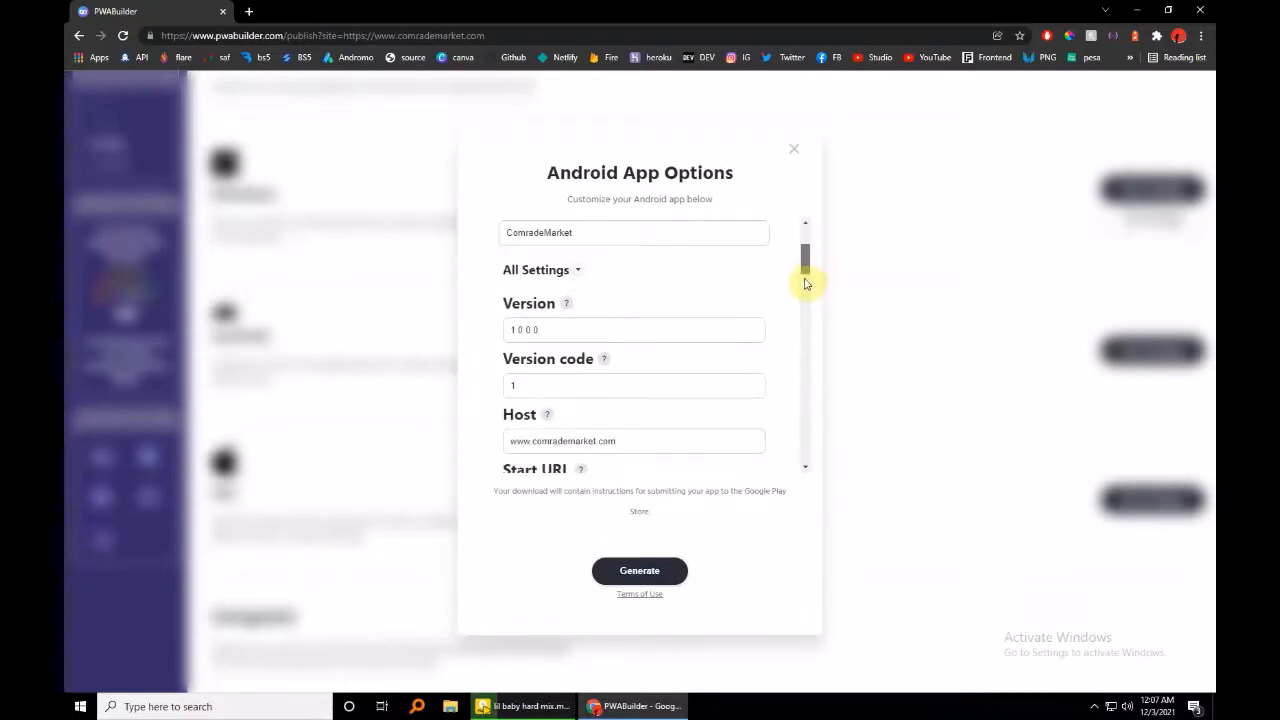
pyautogui.scroll(-3)
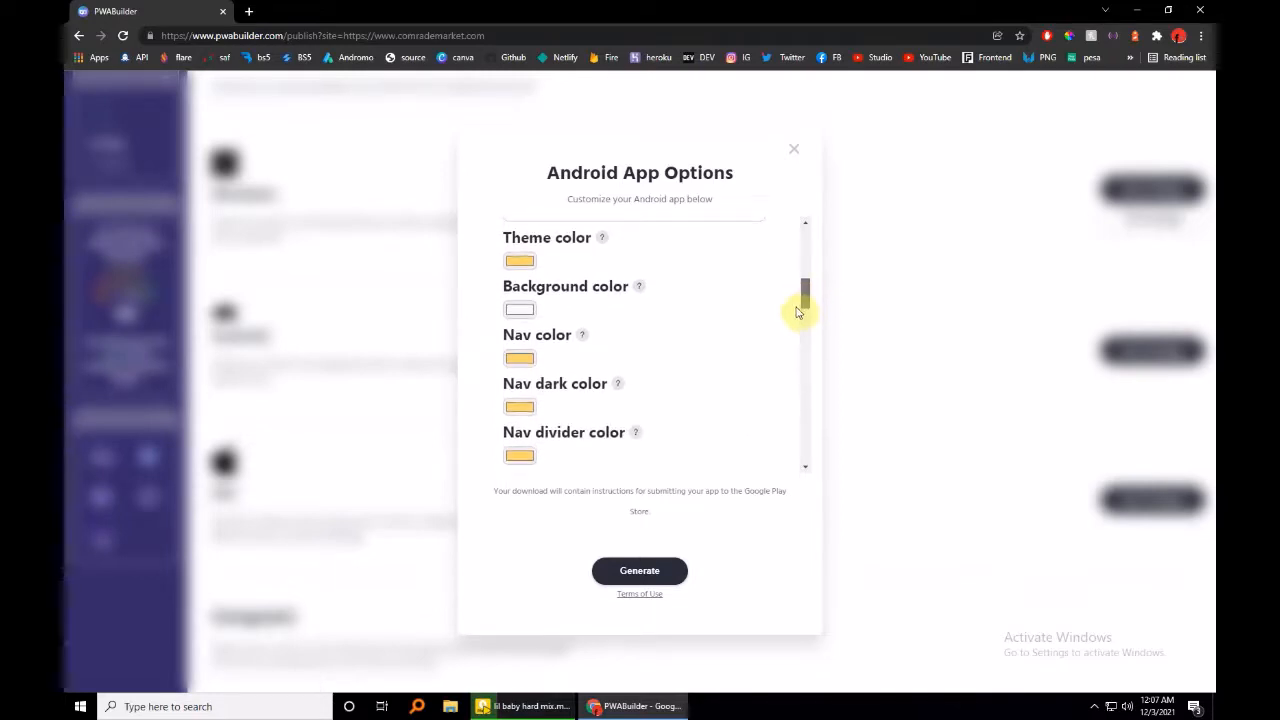
pyautogui.scroll(-3)
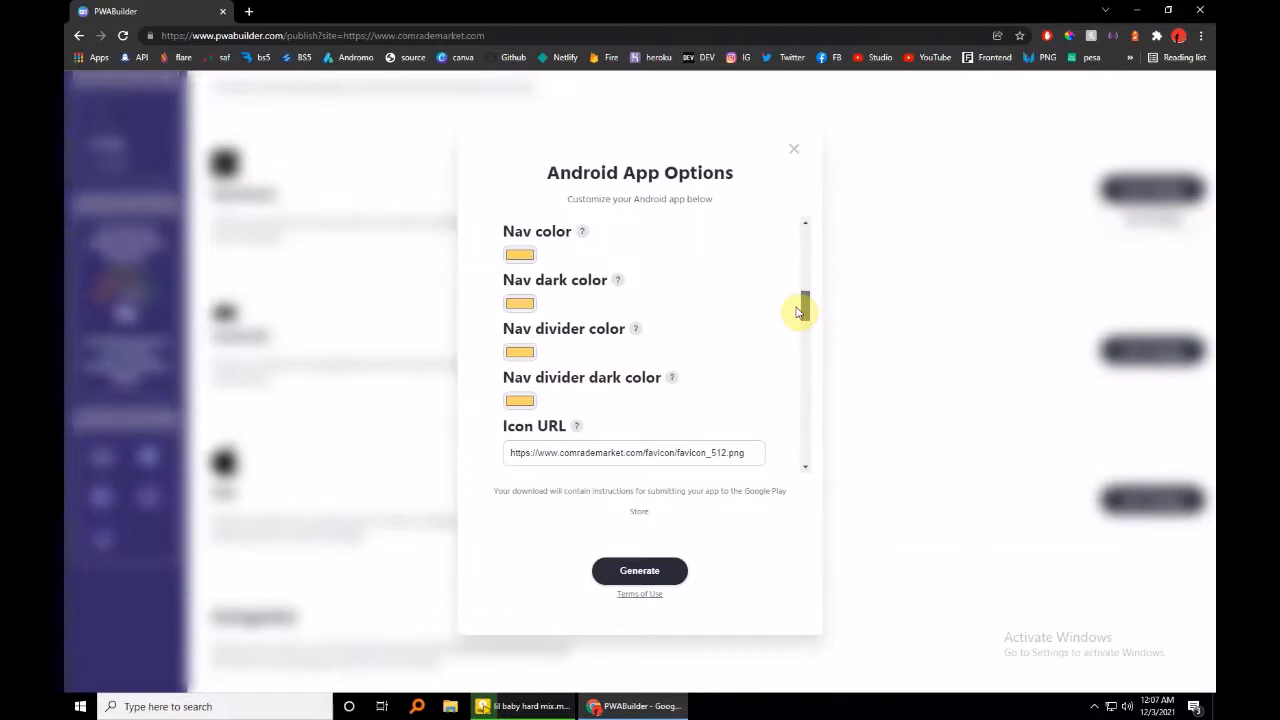
pyautogui.scroll(-3)
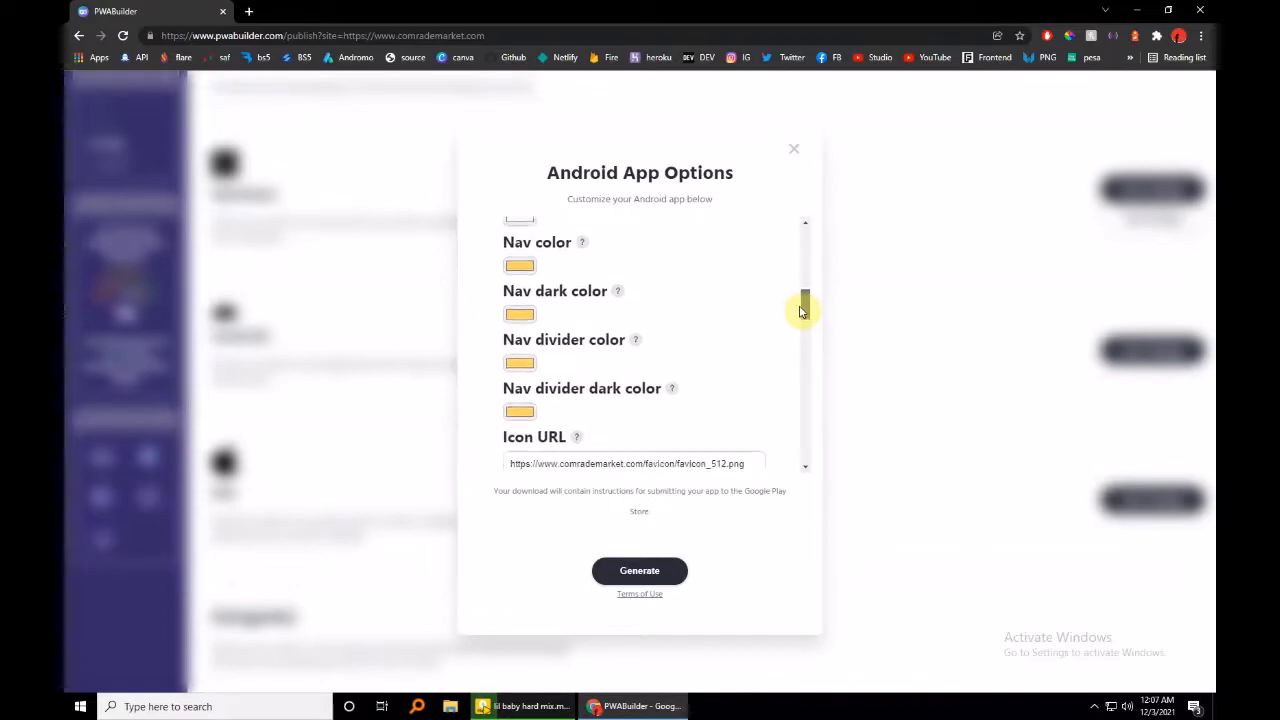
pyautogui.scroll(-3)
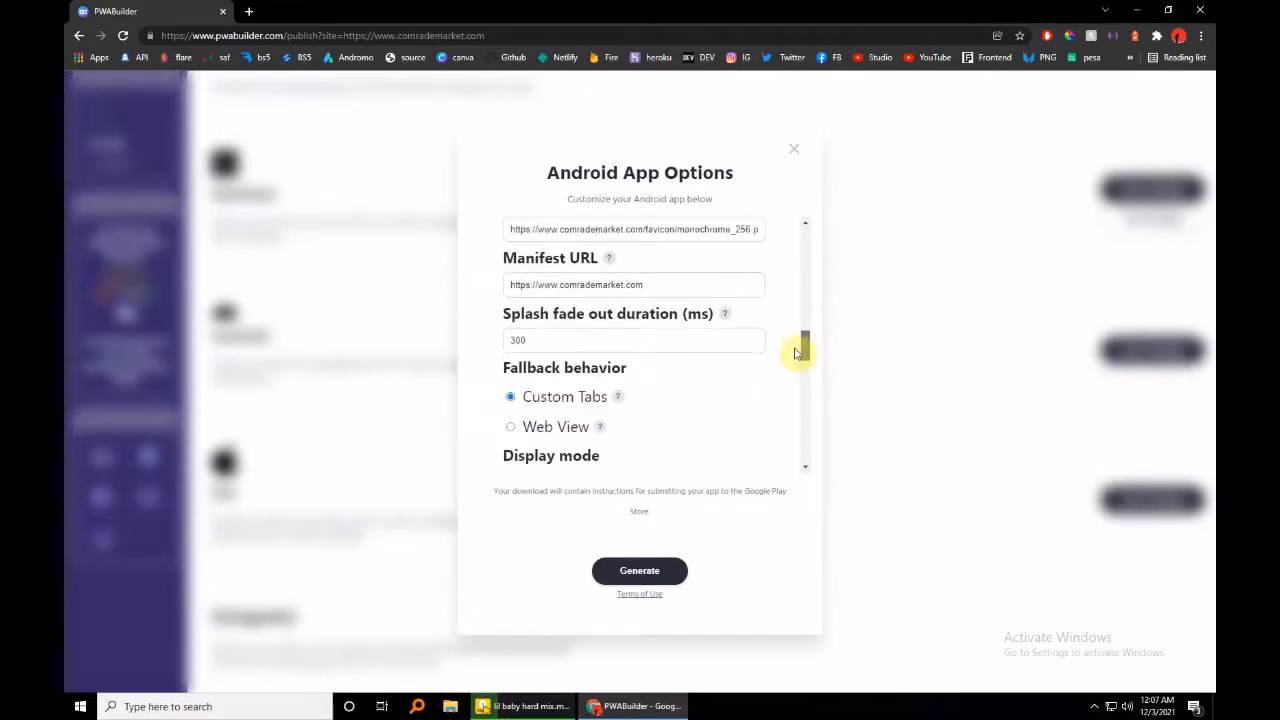
pyautogui.scroll(-3)
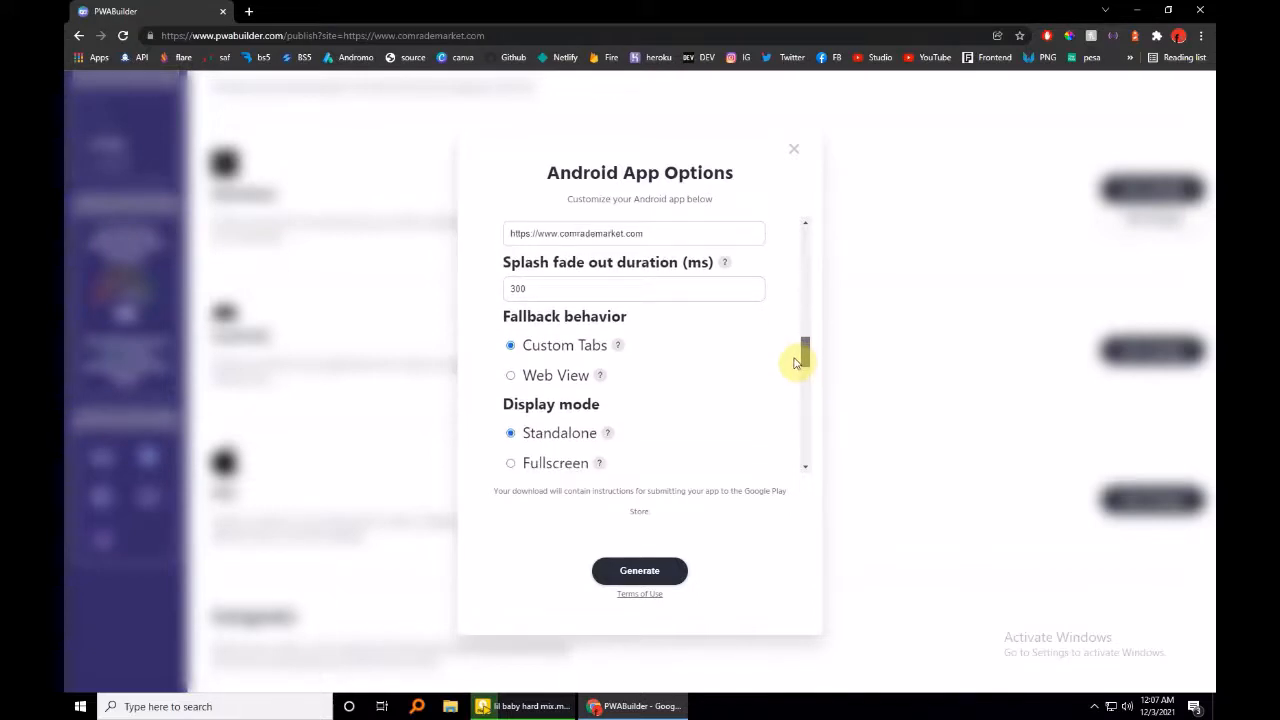
pyautogui.scroll(-3)
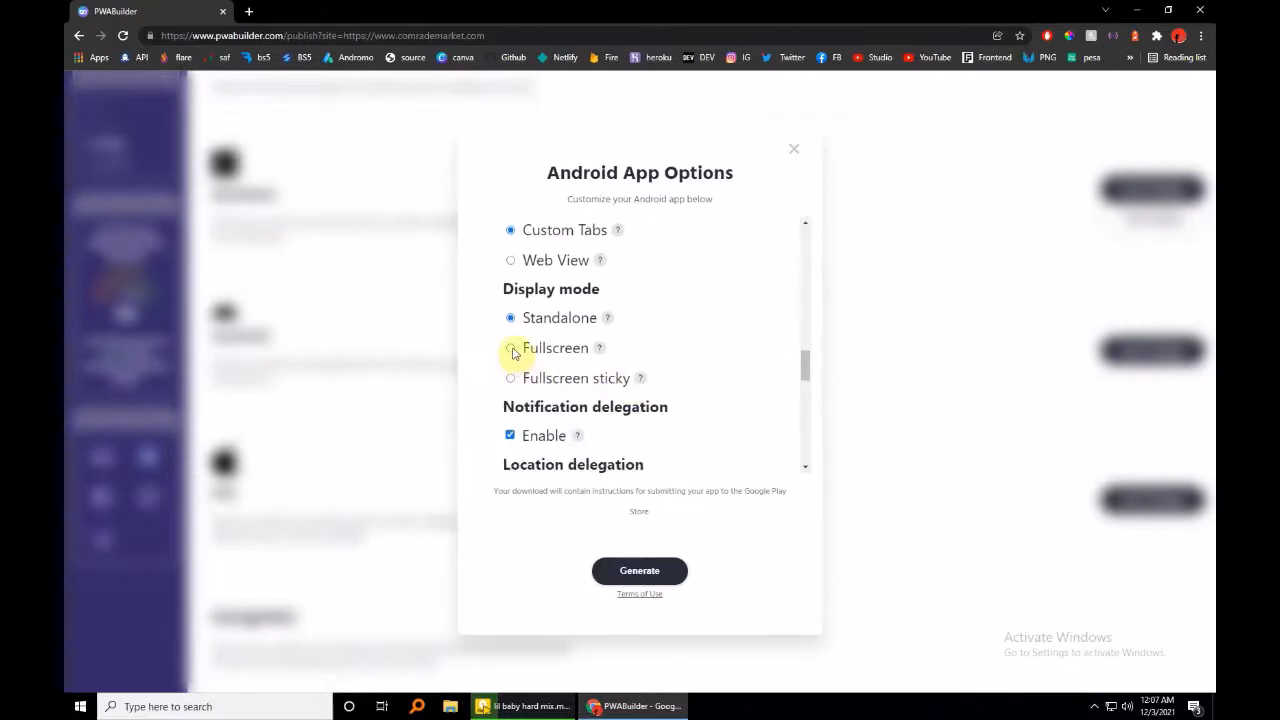
# Step: Set Display mode to Fullscreen sticky and review down to the signing key fields
pyautogui.click(510, 347)
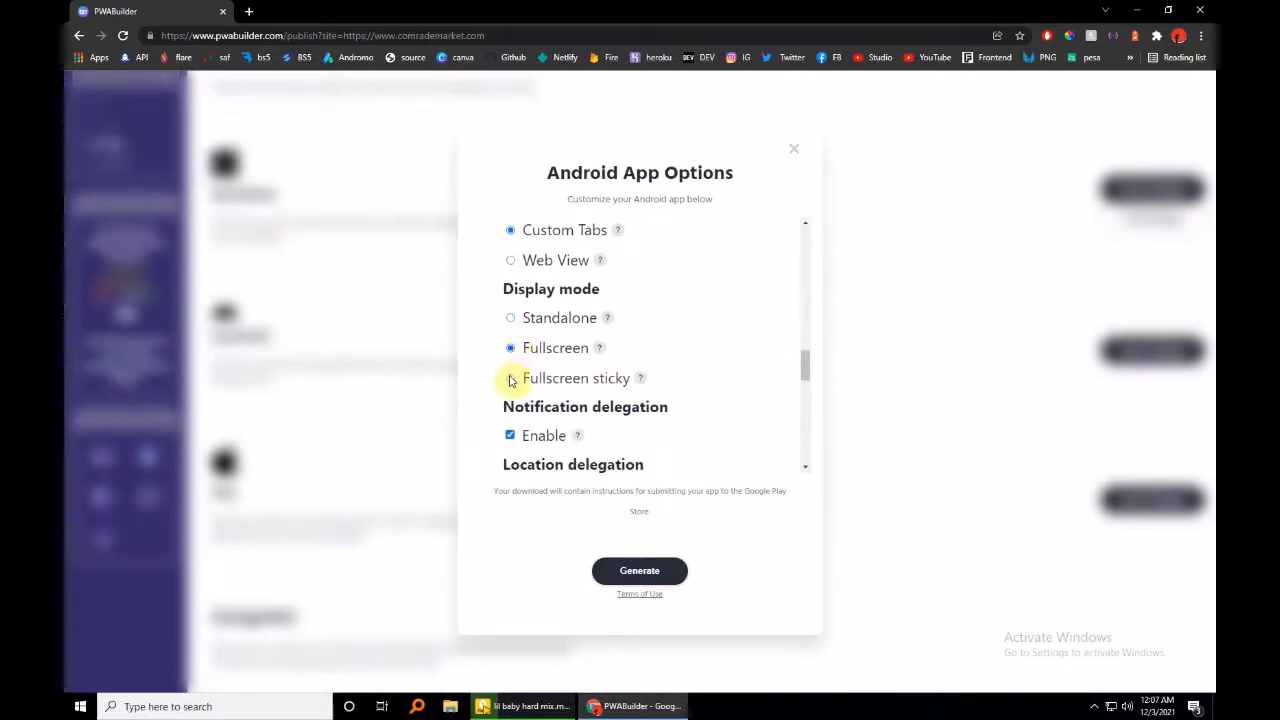
pyautogui.click(510, 378)
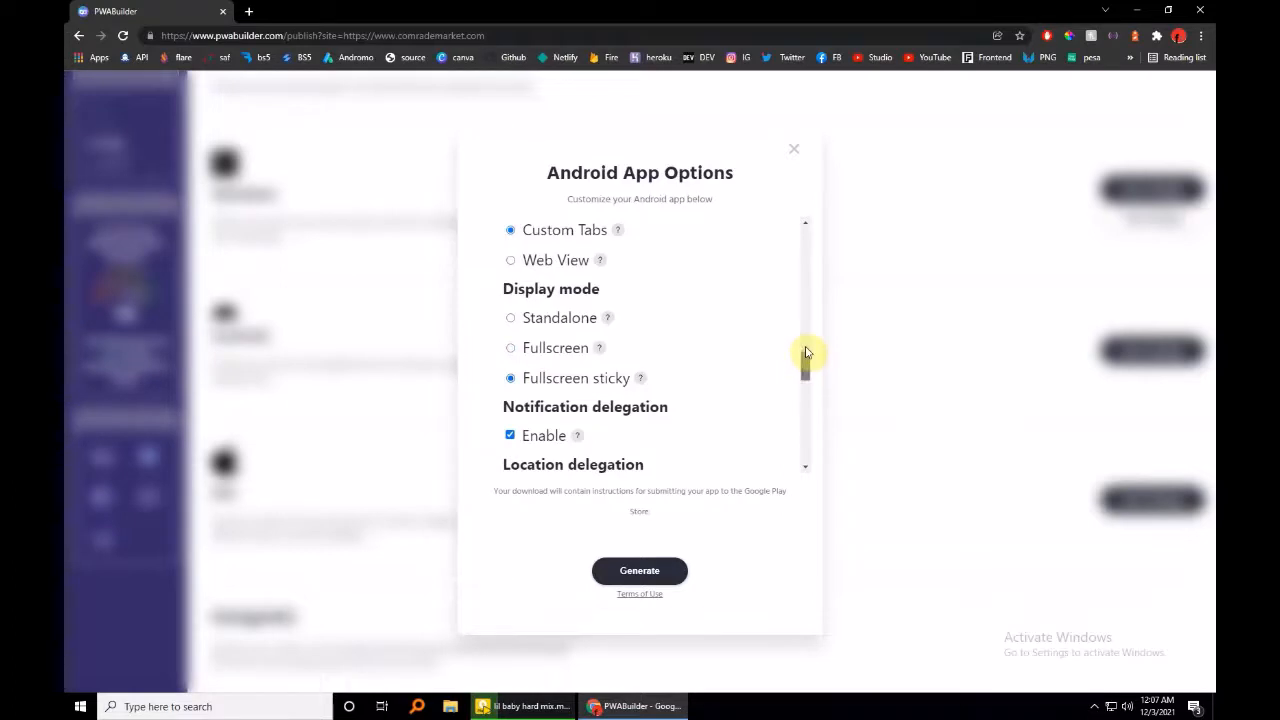
pyautogui.scroll(-3)
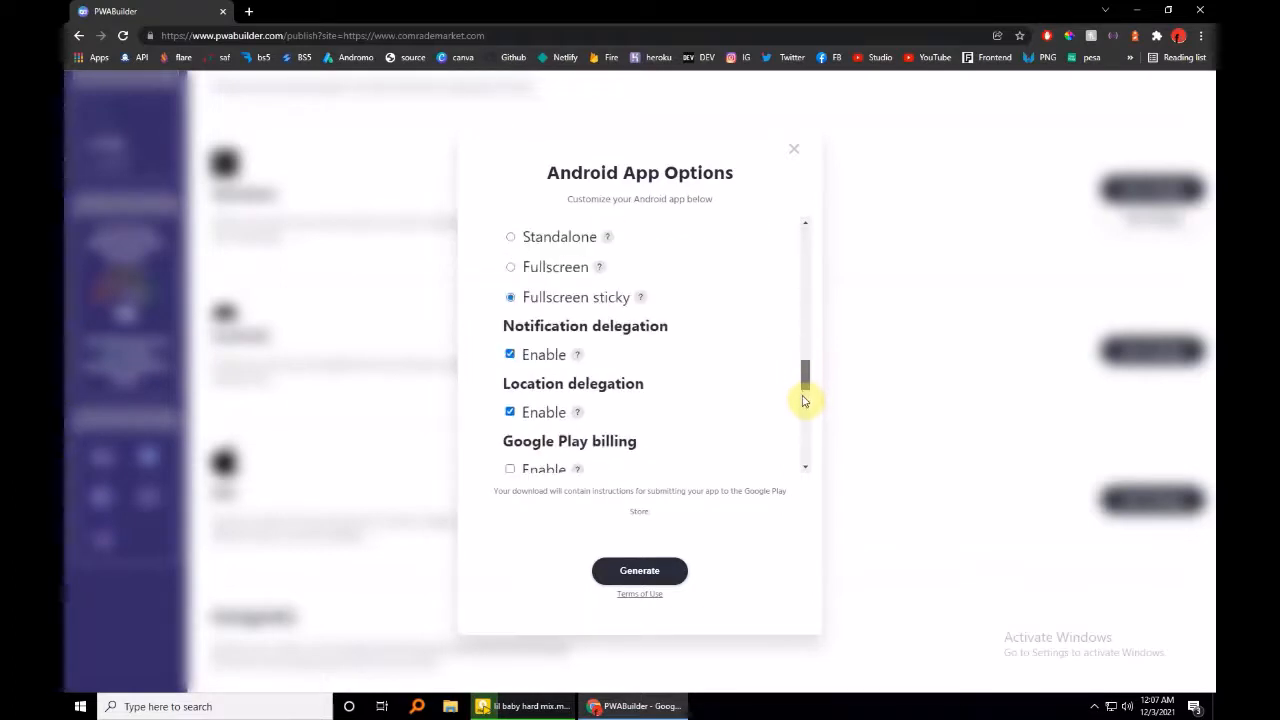
pyautogui.scroll(-3)
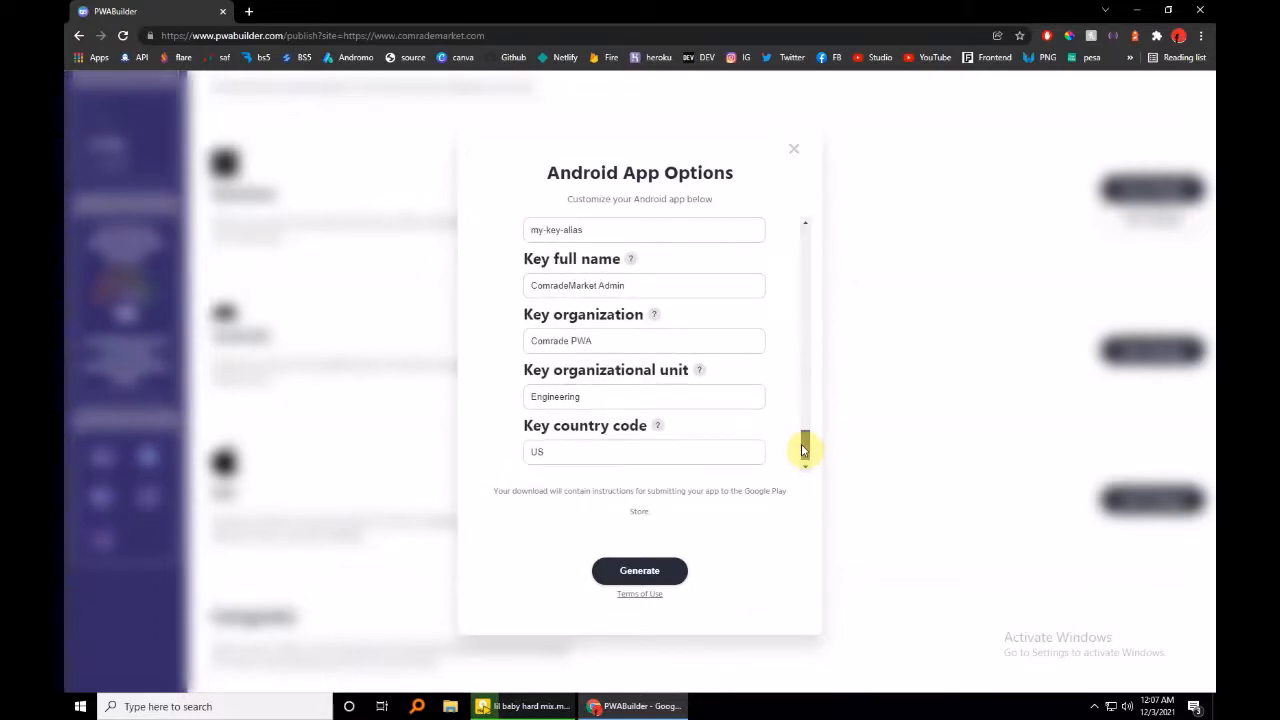
pyautogui.scroll(-3)
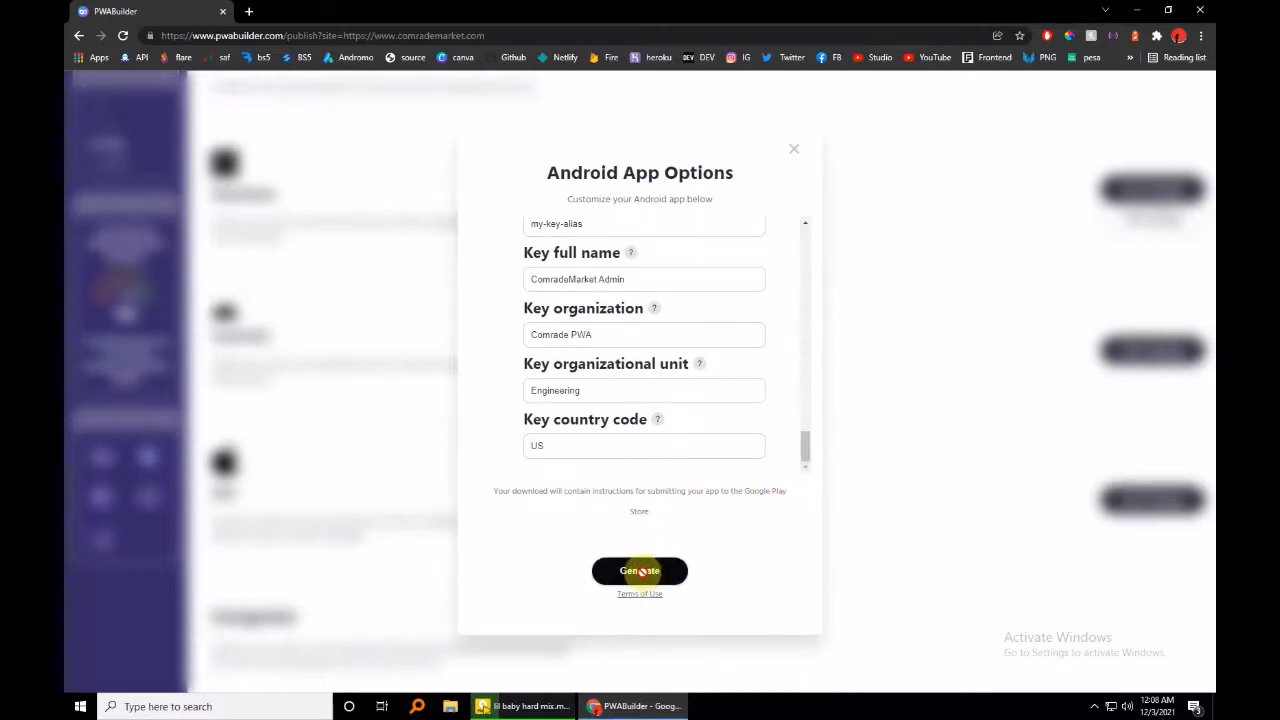
# Step: Attempt Android package generation, then return to manifest options after the server error
pyautogui.click(639, 570)
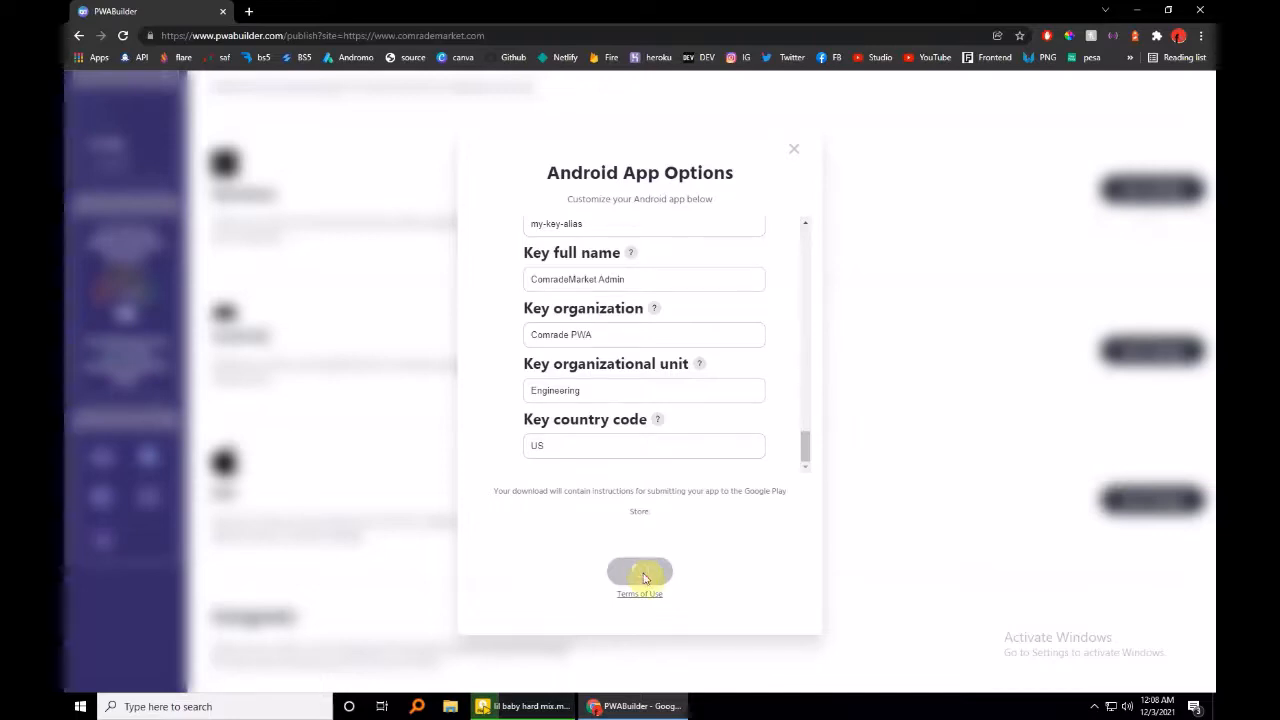
pyautogui.click(639, 571)
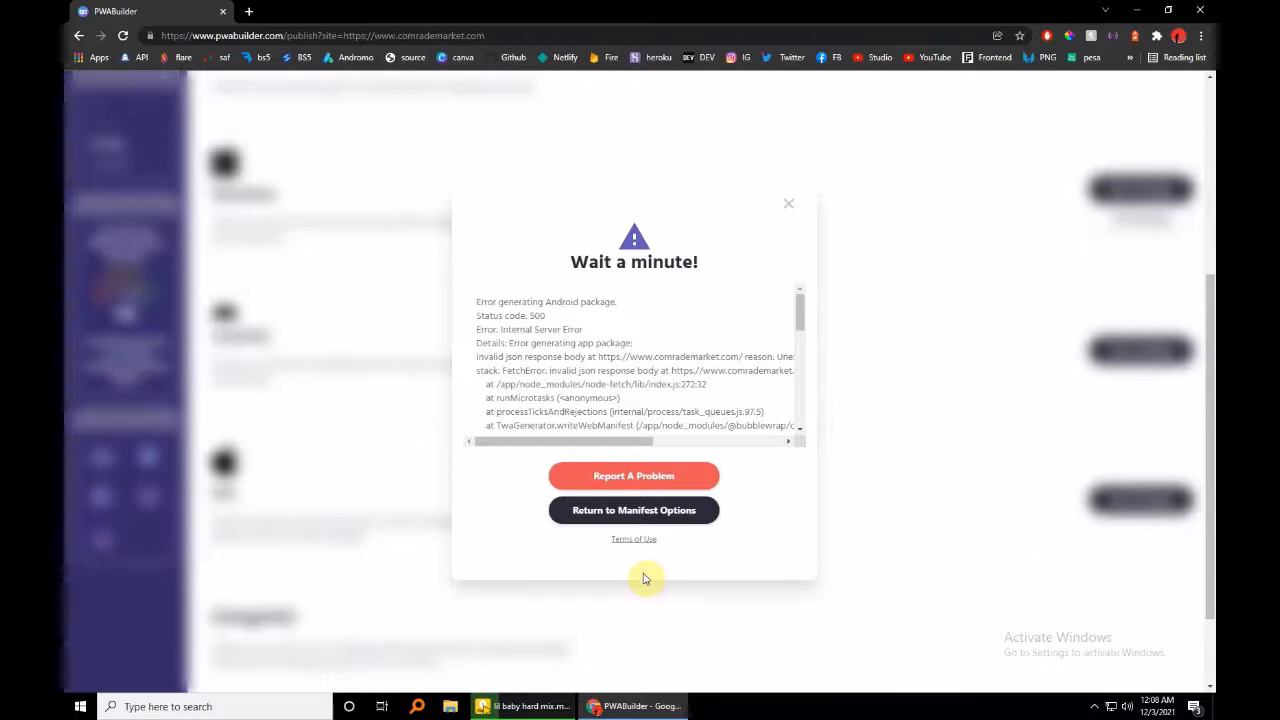
pyautogui.click(633, 510)
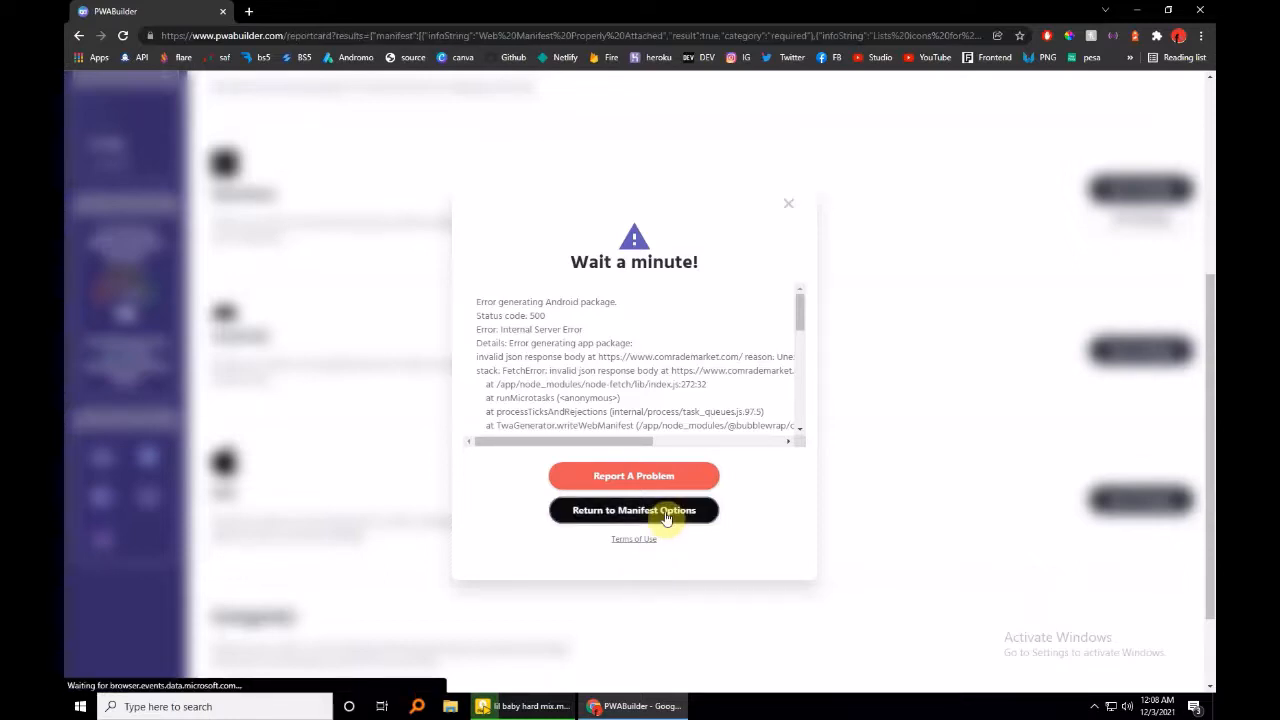
pyautogui.click(634, 510)
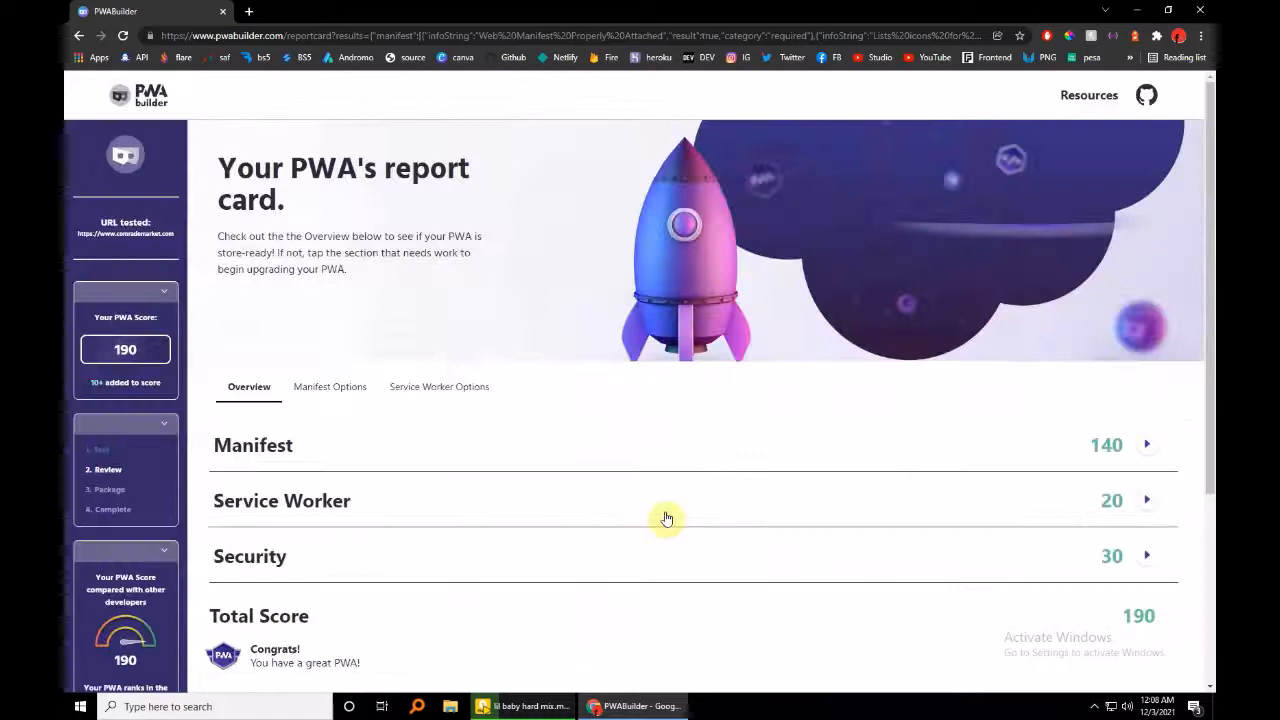
# Step: Move to packaging, reopen Android App Options, and start a second generation attempt
pyautogui.scroll(-3)
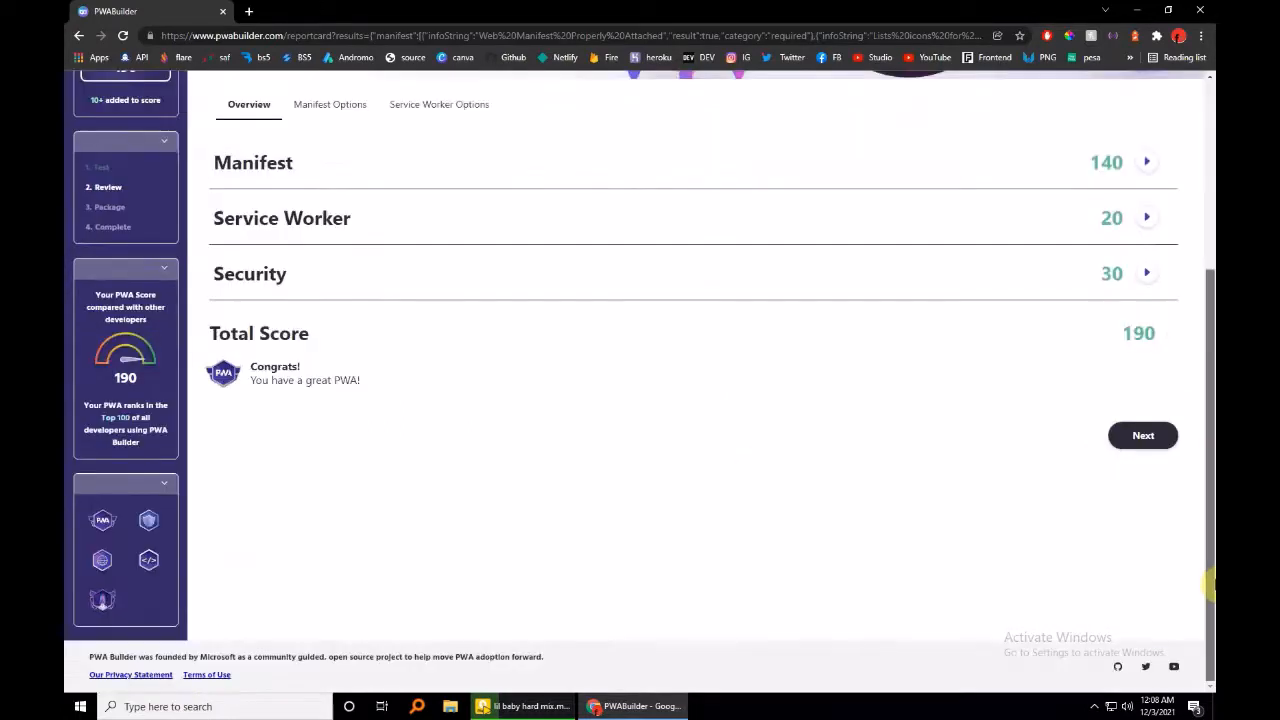
pyautogui.click(1142, 435)
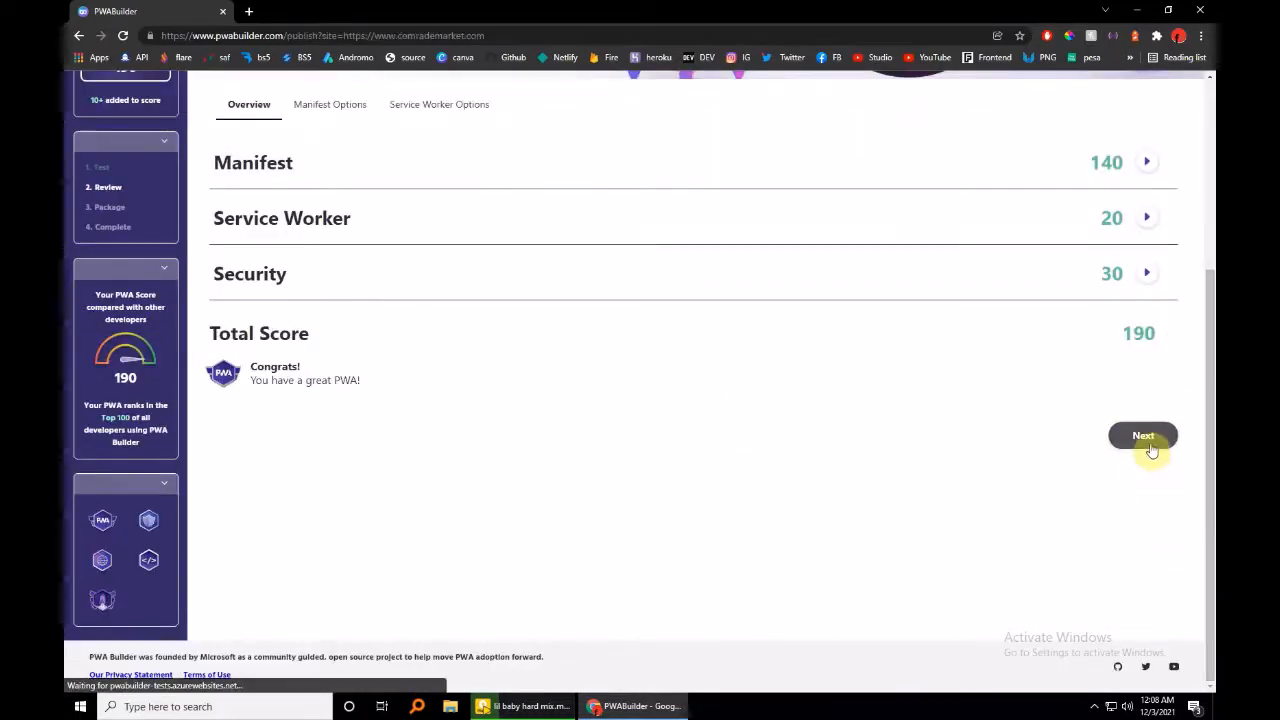
pyautogui.click(1142, 435)
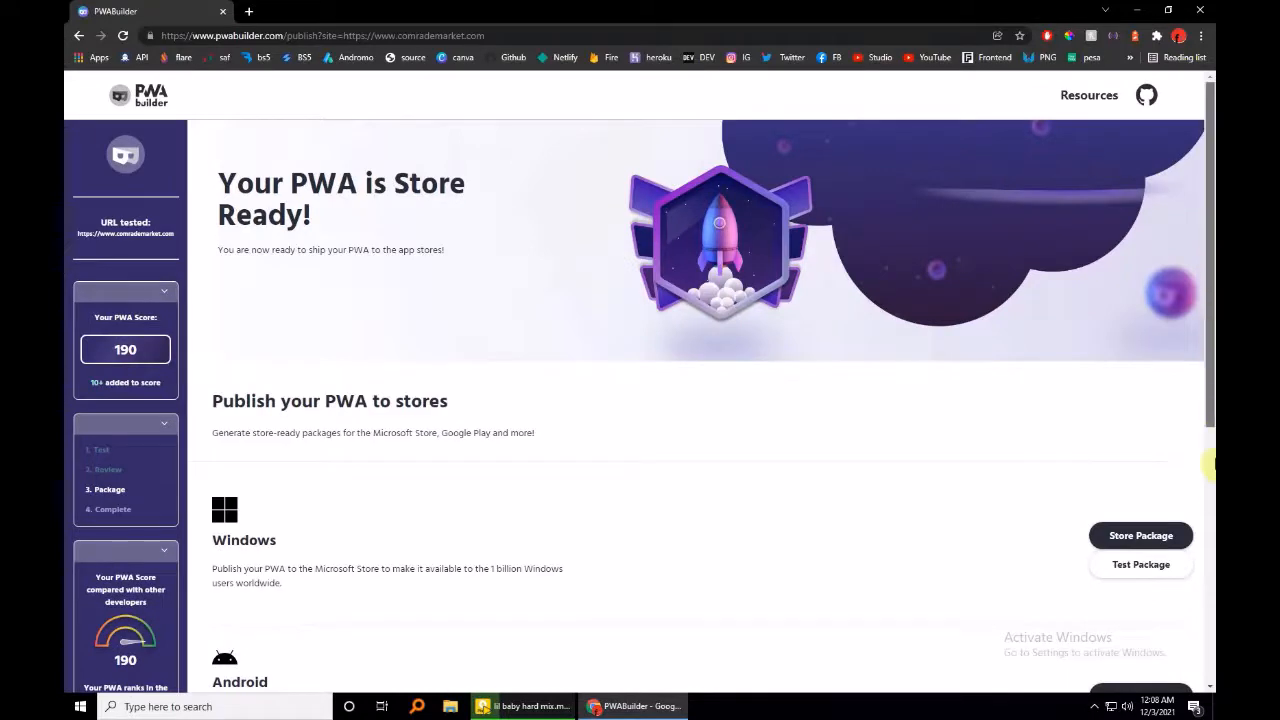
pyautogui.scroll(-3)
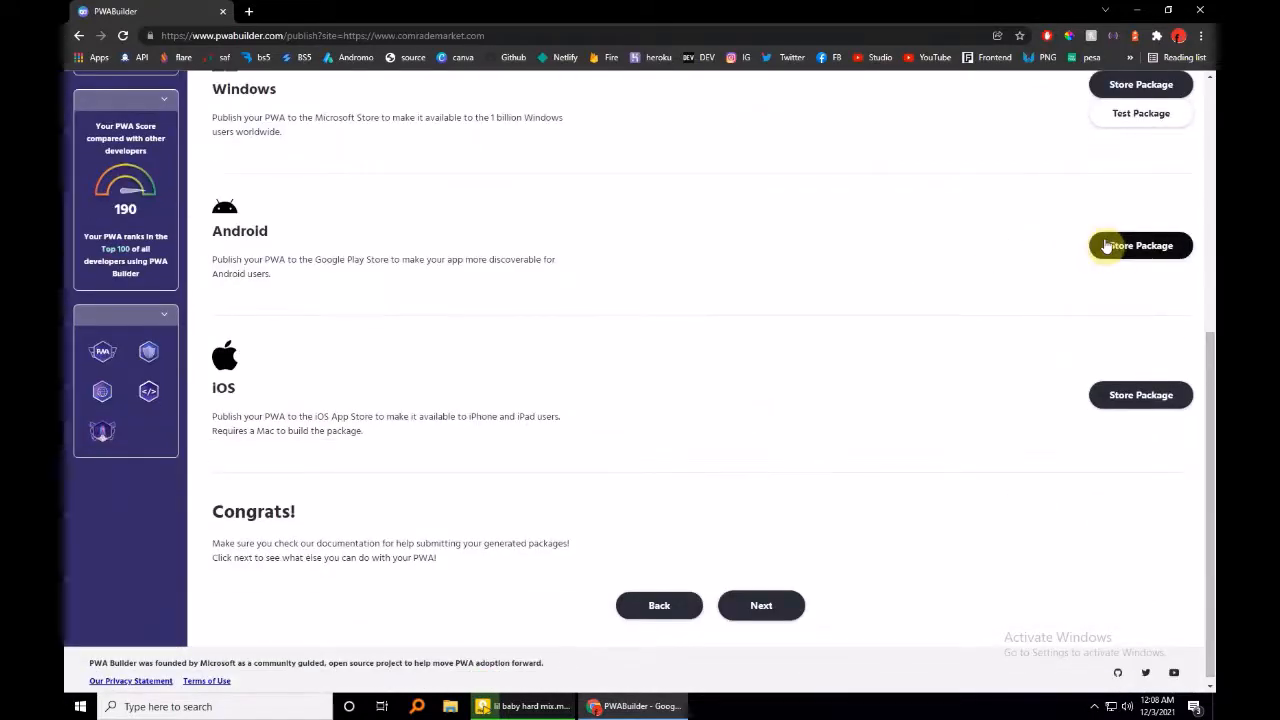
pyautogui.click(1140, 245)
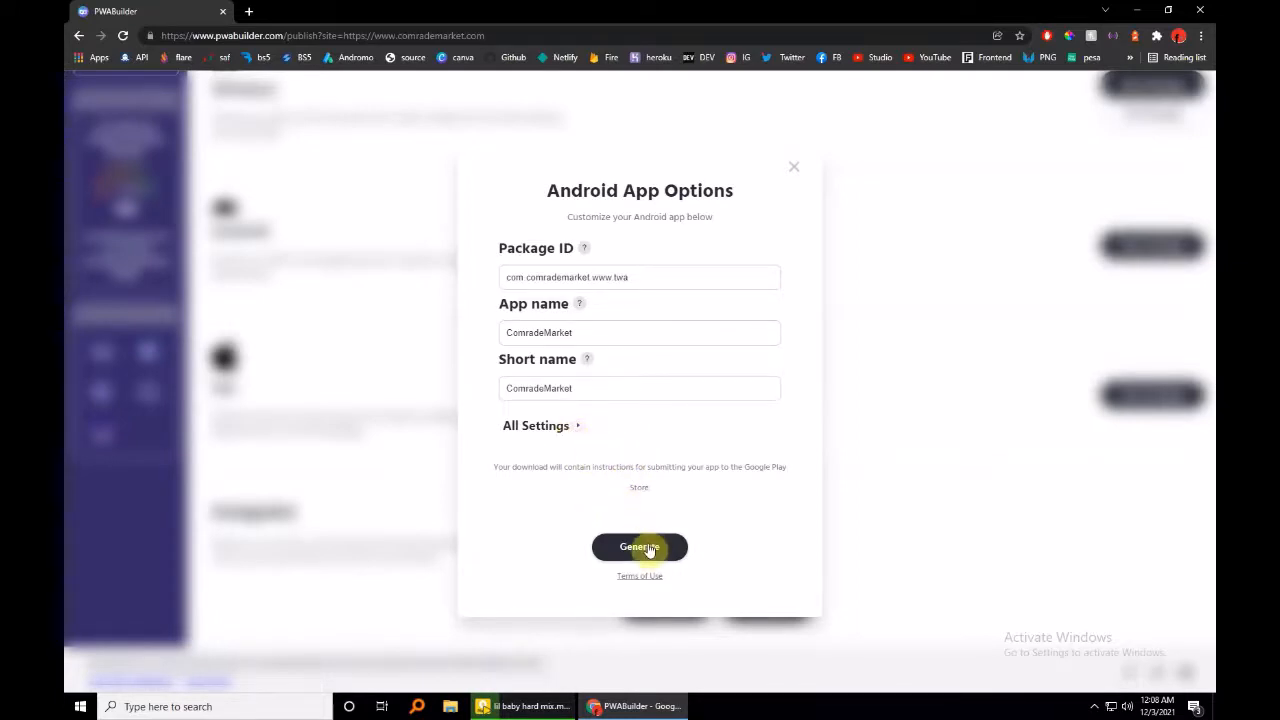
pyautogui.click(639, 547)
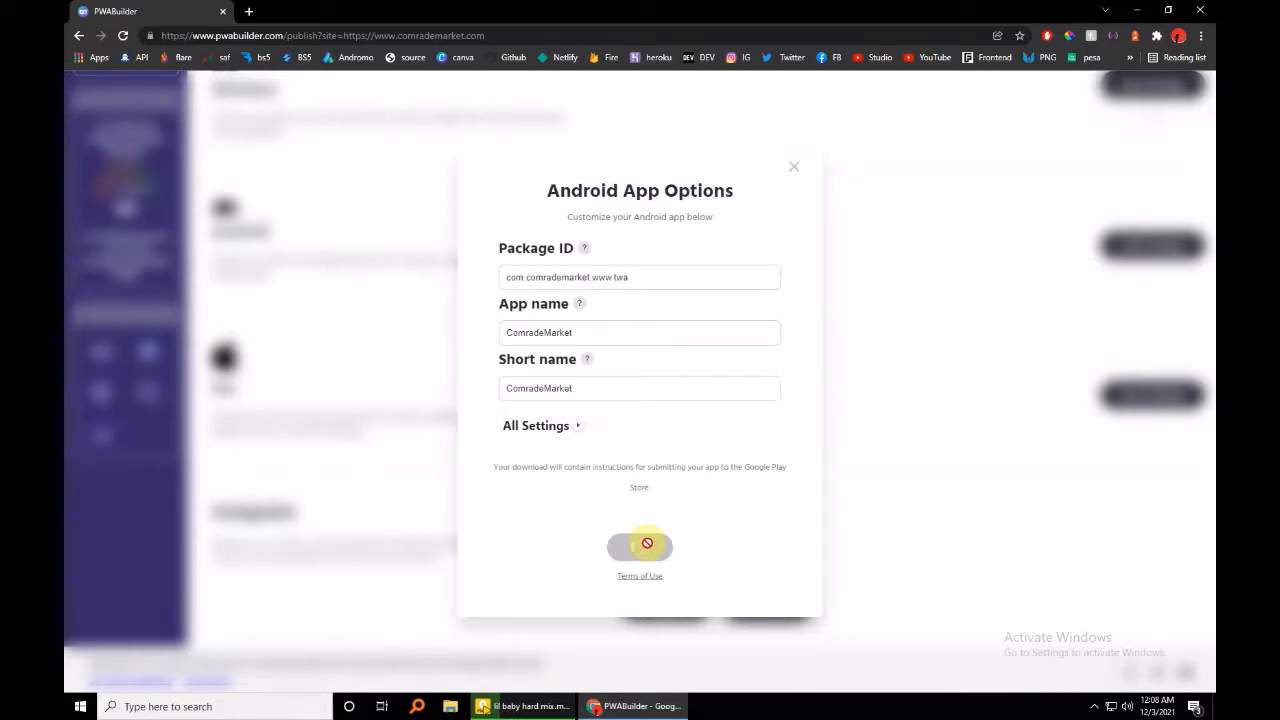
# Step: Generate the ComradeMarket Android package and download it once it's ready
pyautogui.click(639, 546)
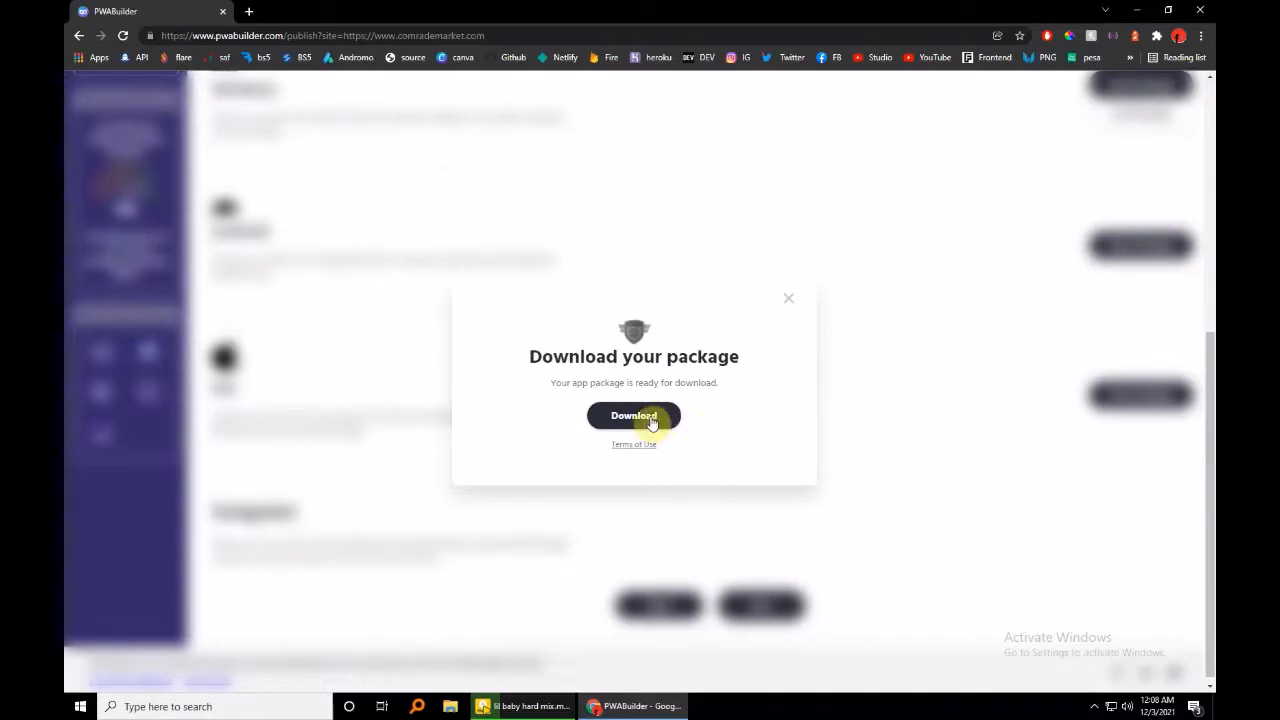
pyautogui.click(633, 415)
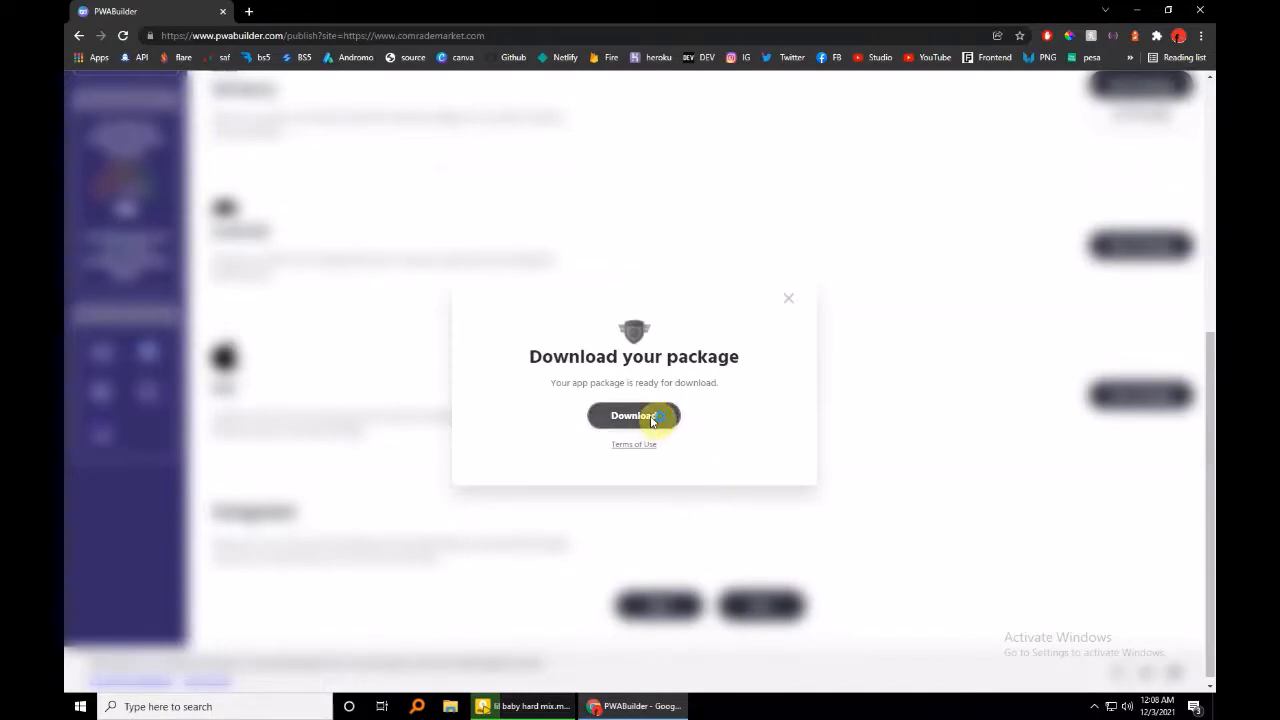
pyautogui.click(633, 415)
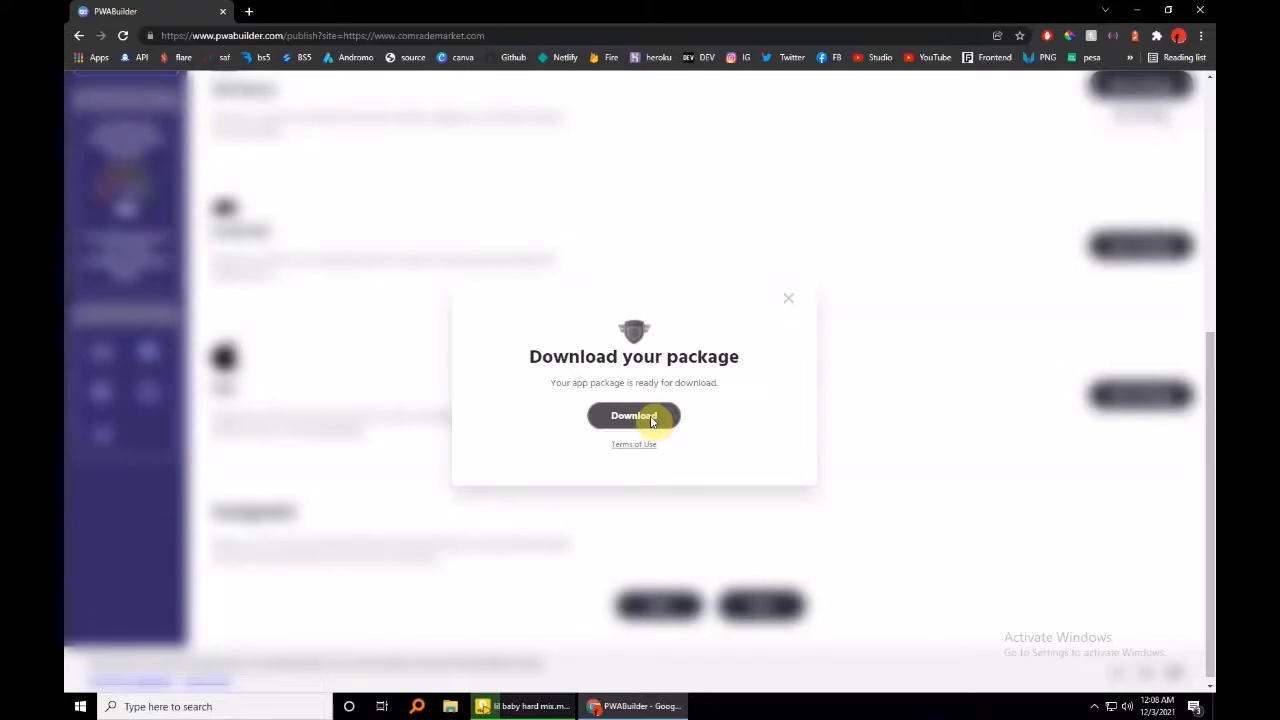
pyautogui.click(633, 415)
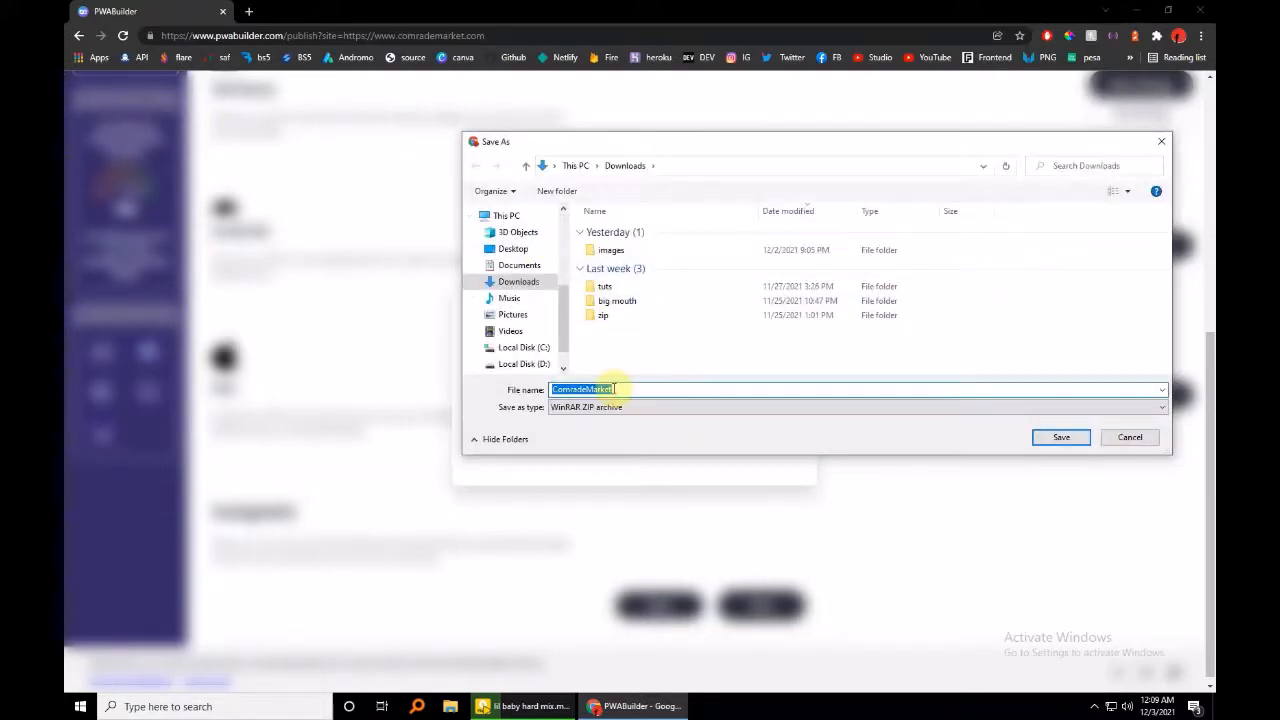
# Step: Save the ComradeMarket zip to the Desktop, dismiss the download dialog, and minimize Chrome
pyautogui.click(513, 248)
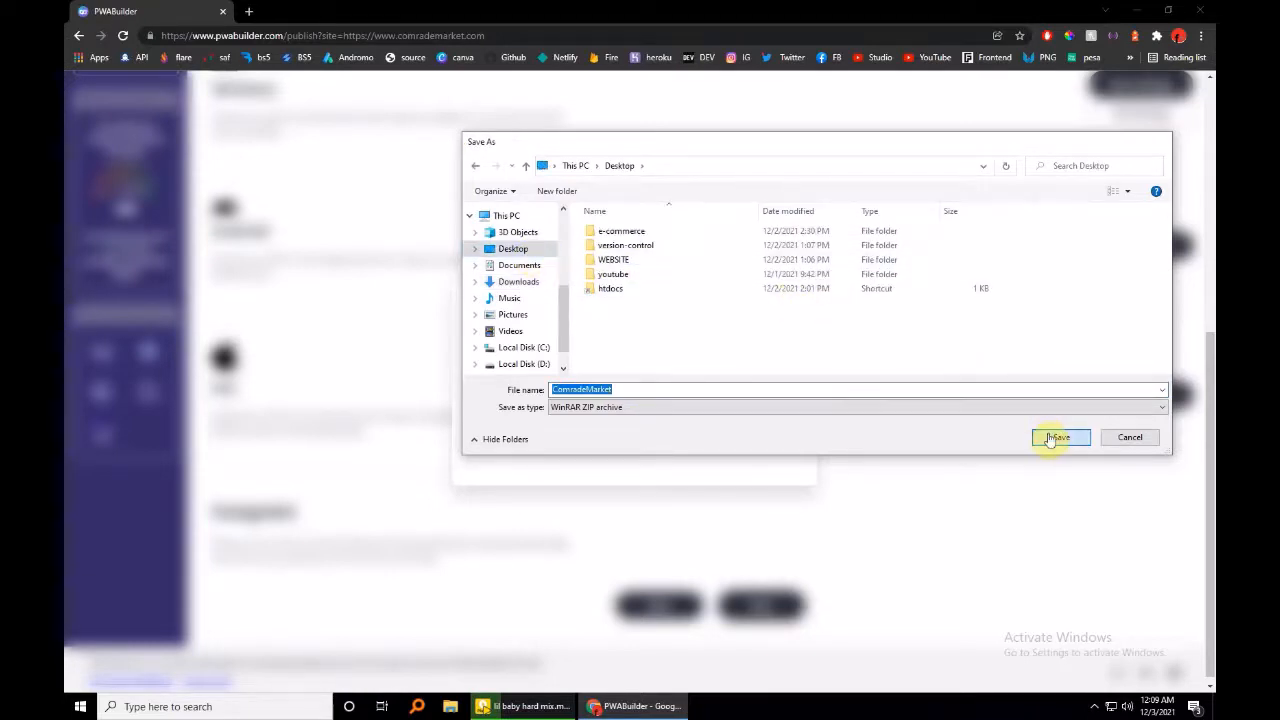
pyautogui.click(1057, 437)
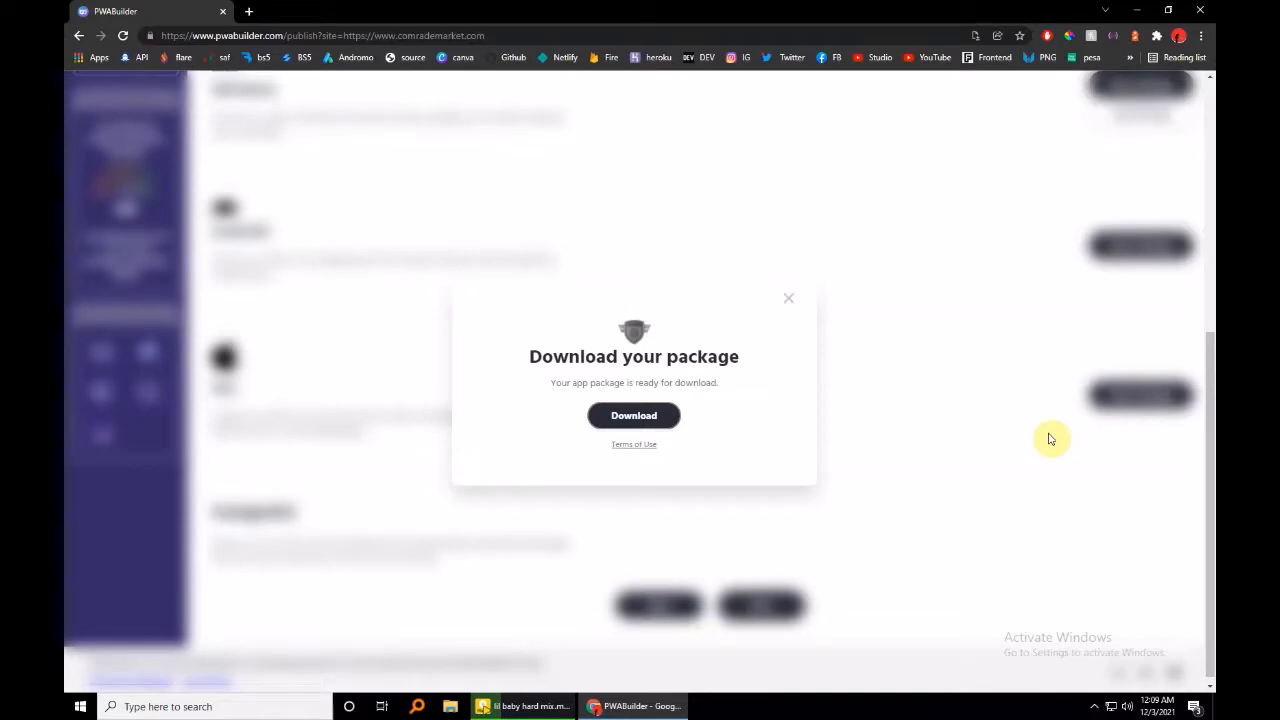
pyautogui.click(788, 298)
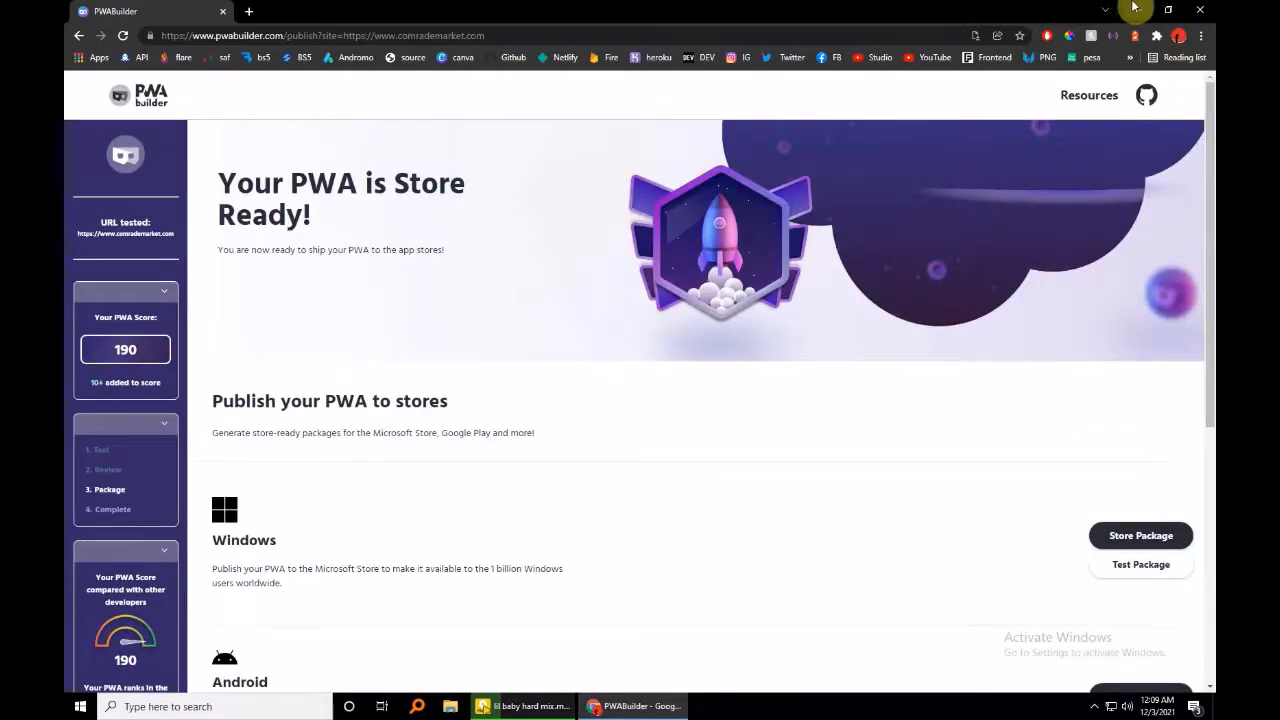
pyautogui.click(1157, 9)
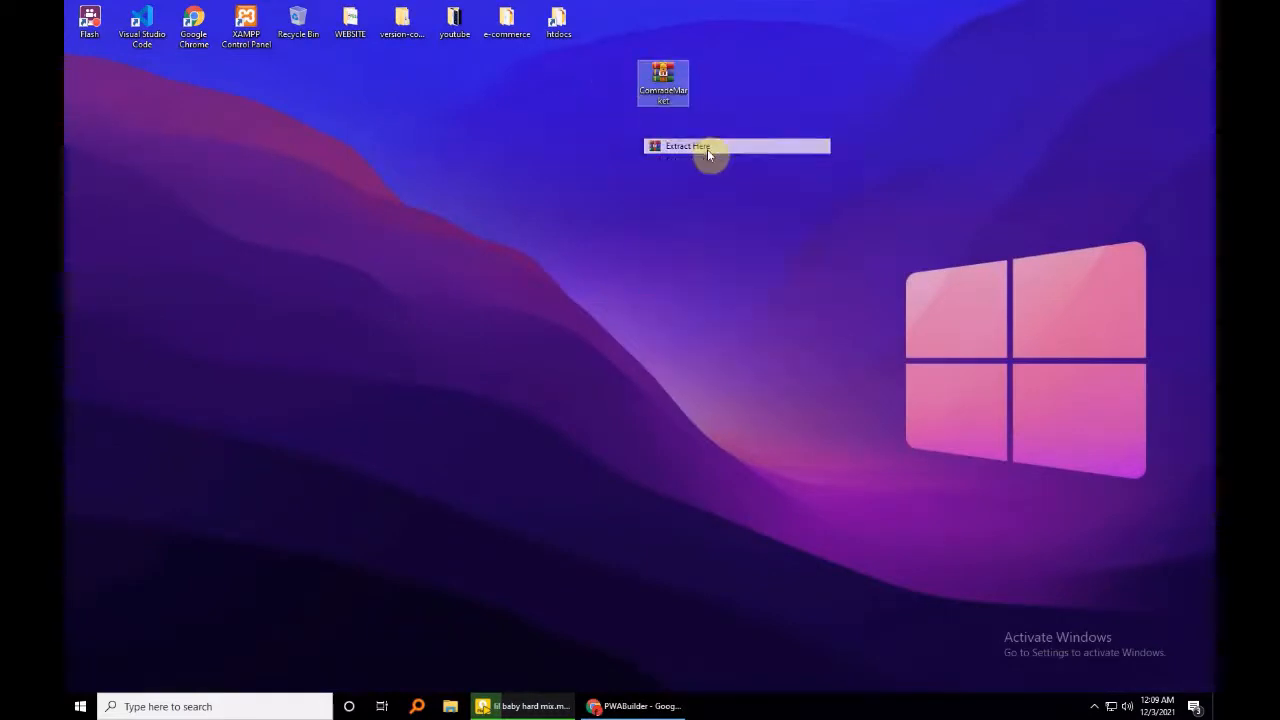
# Step: Extract the zip, then delete assetlinks, Readme, signing key files and the archive
pyautogui.click(687, 146)
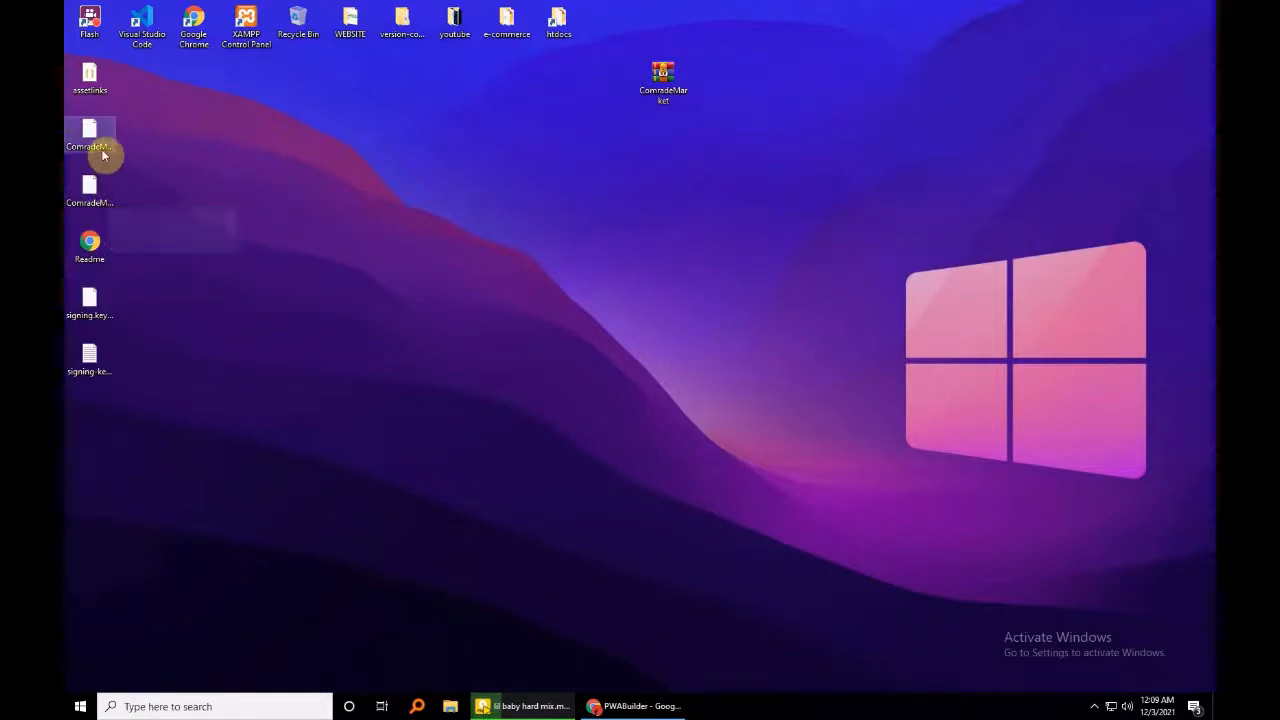
pyautogui.moveTo(176, 159)
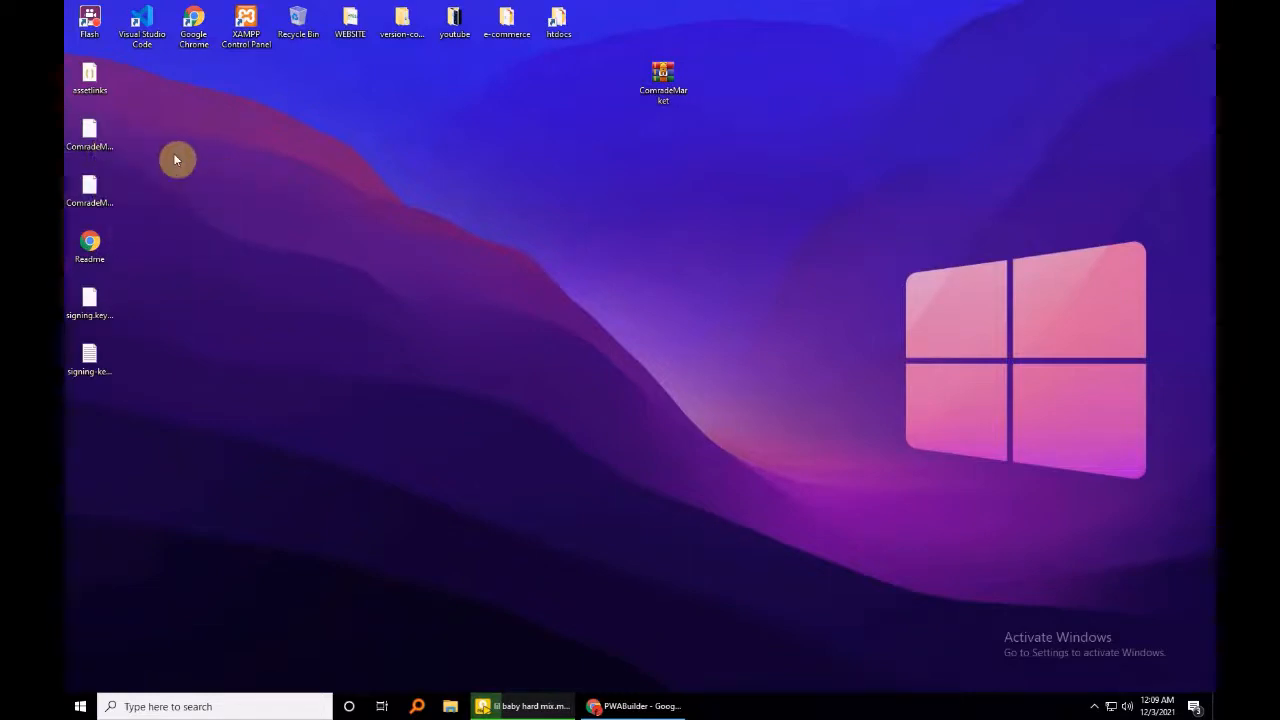
pyautogui.rightClick(89, 78)
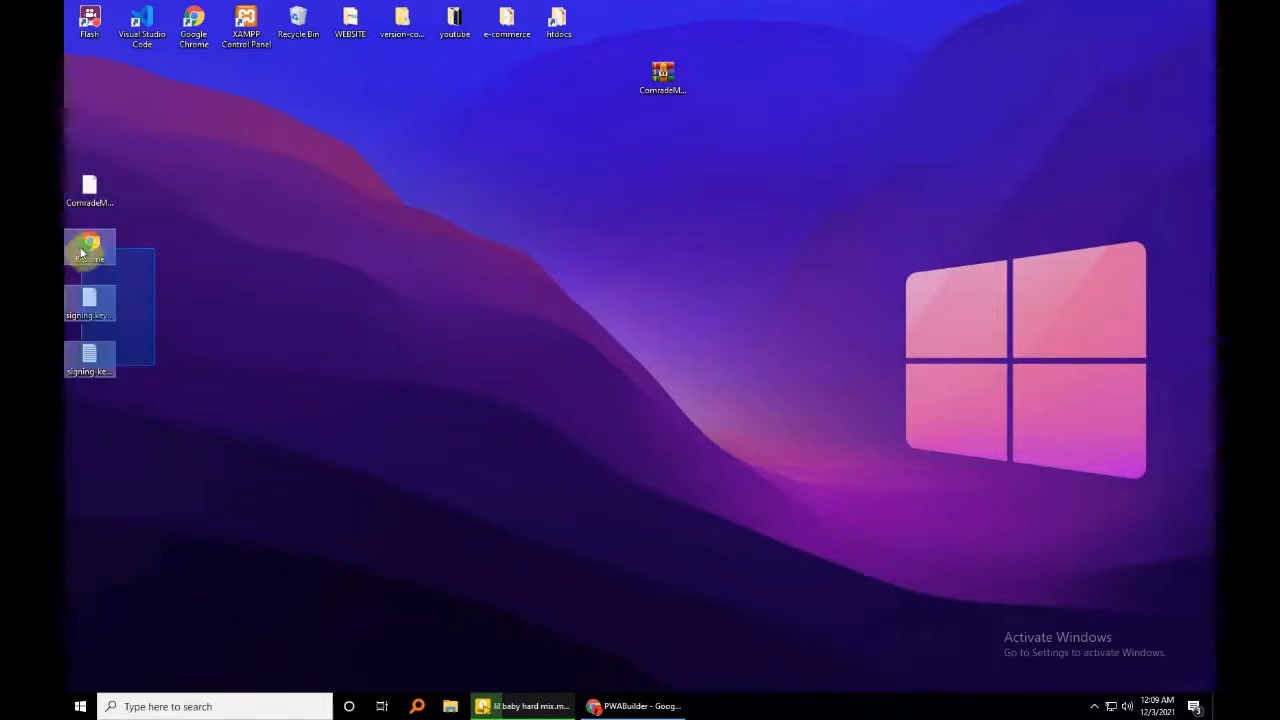
pyautogui.rightClick(90, 247)
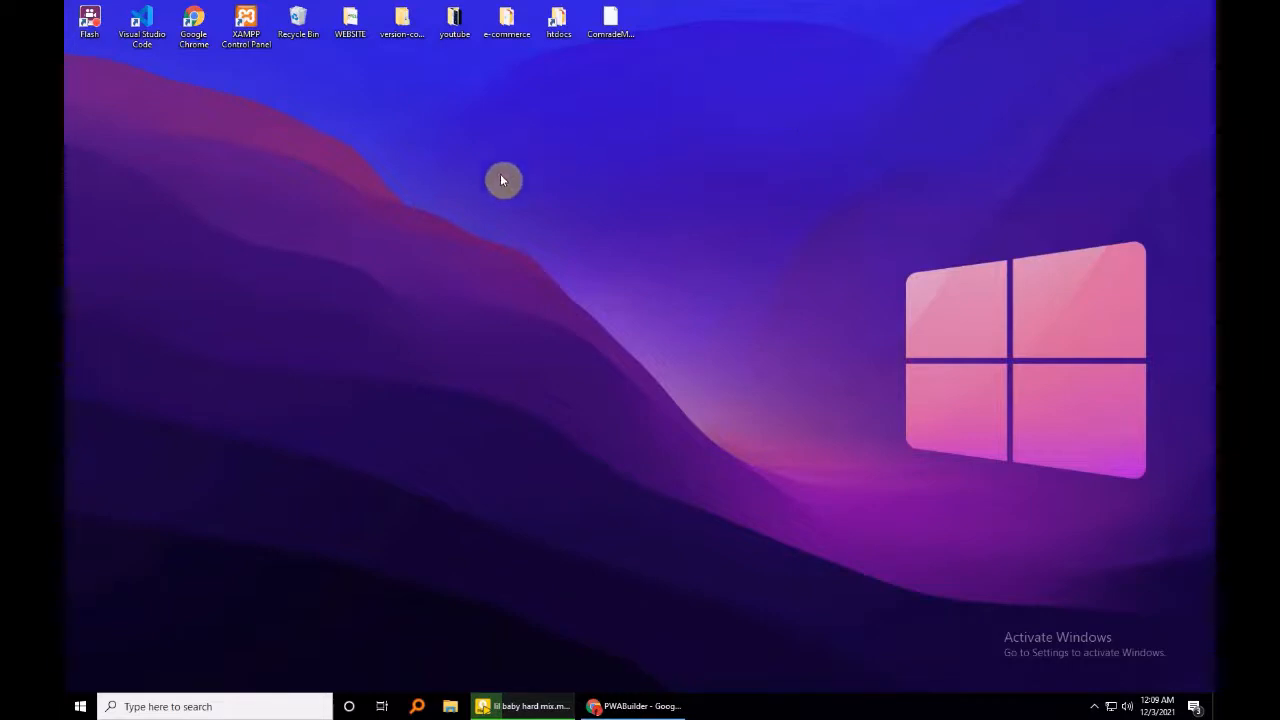
pyautogui.click(610, 22)
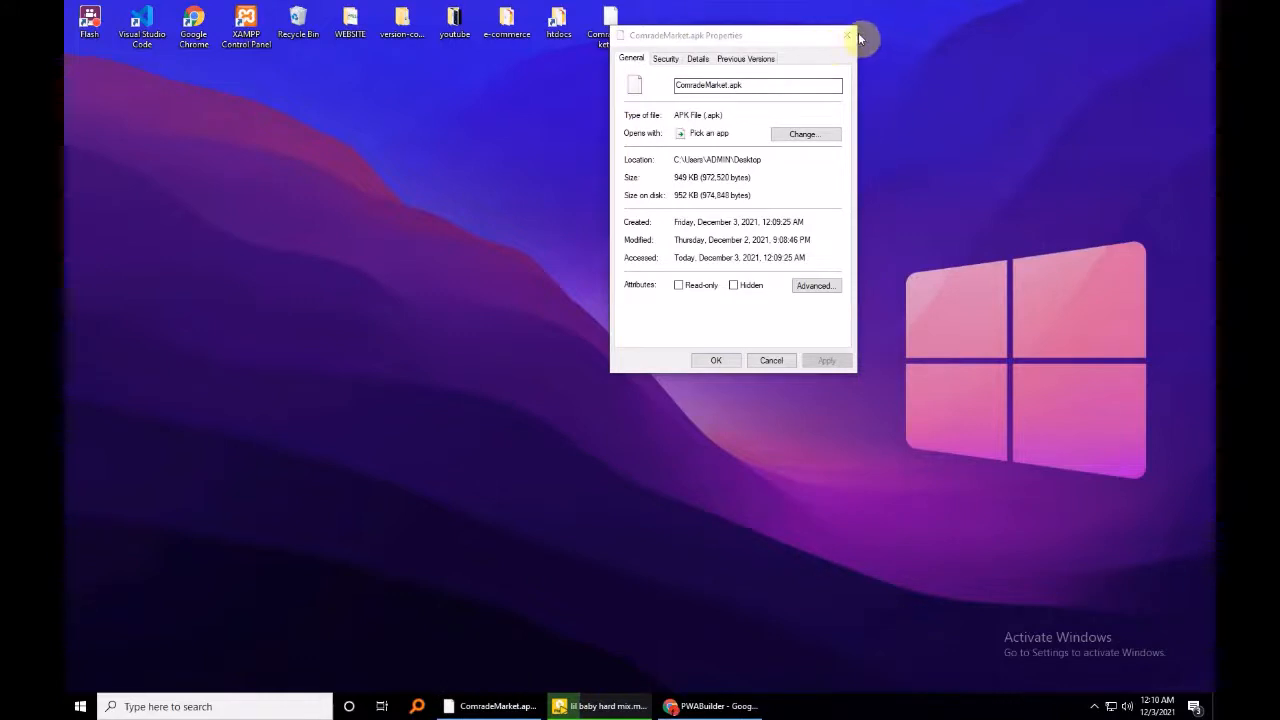
pyautogui.moveTo(825, 49)
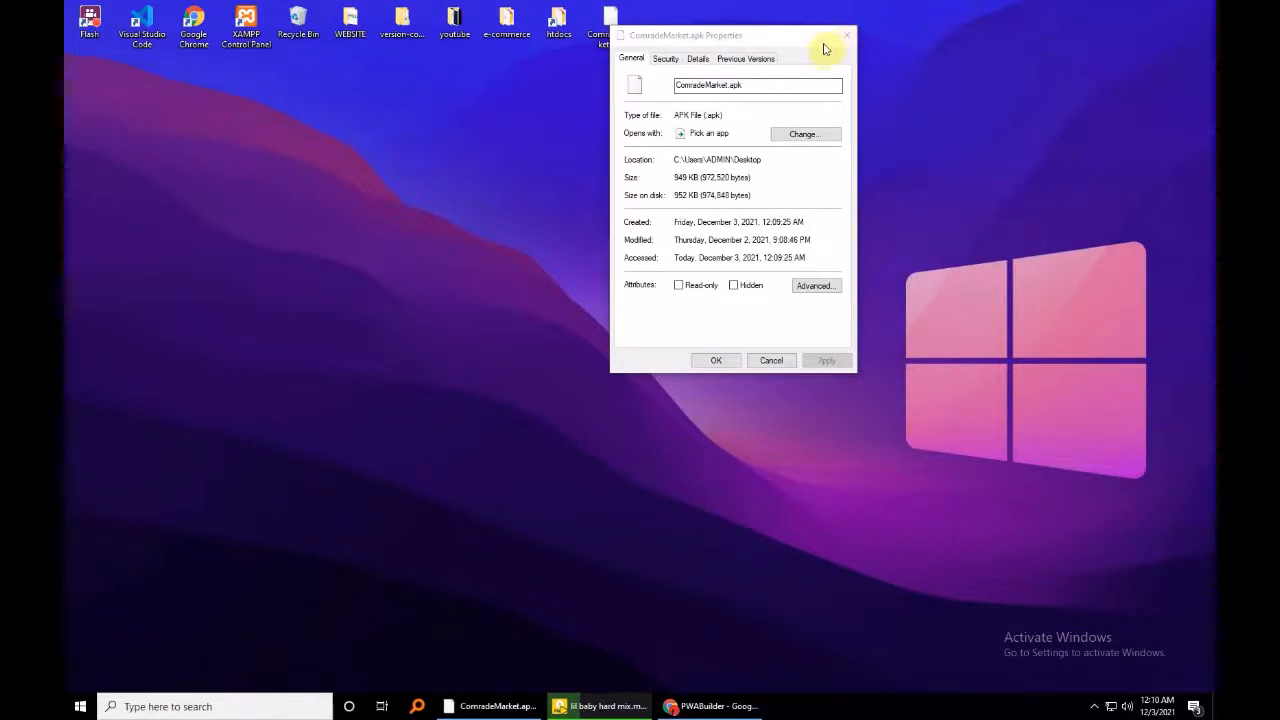
pyautogui.click(846, 35)
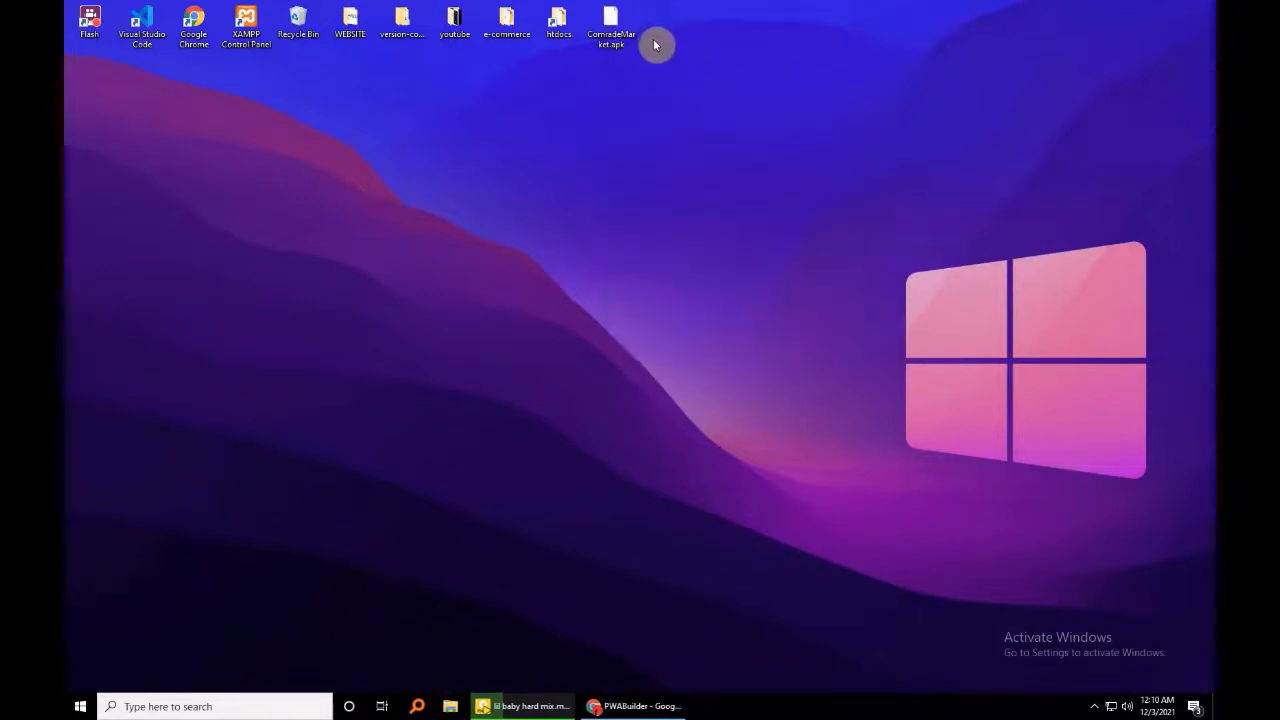
pyautogui.moveTo(630, 55)
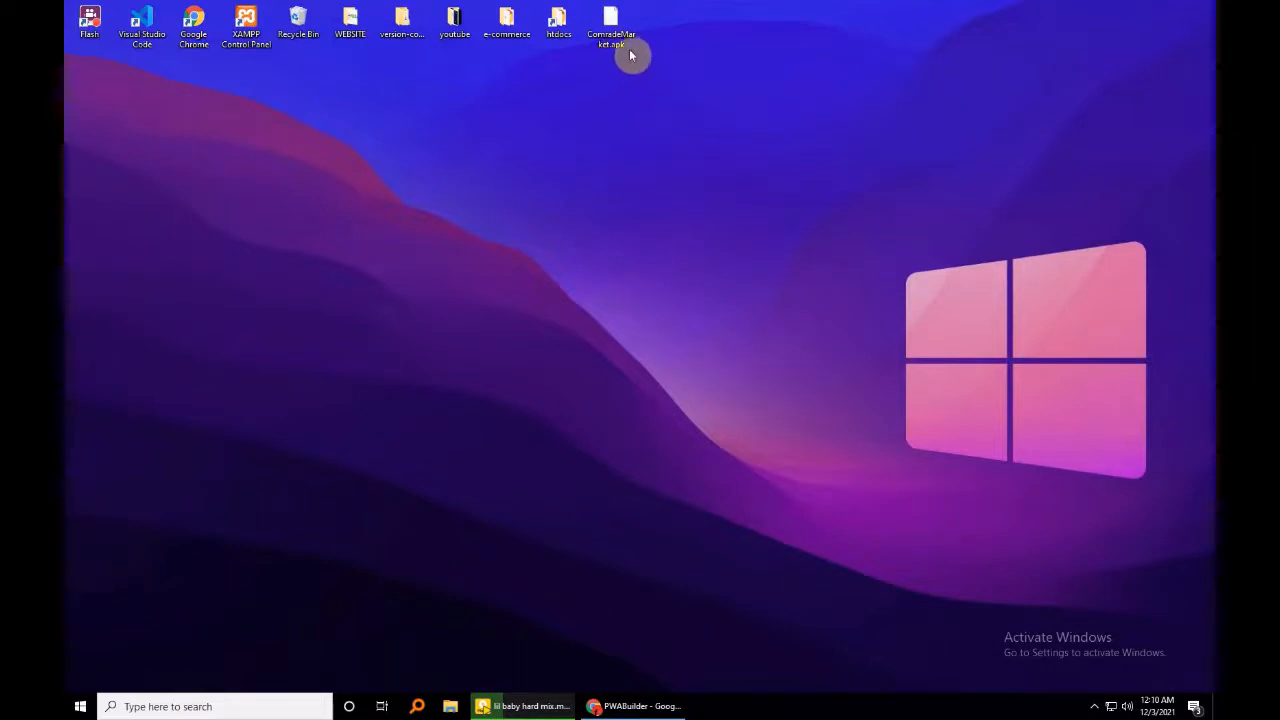